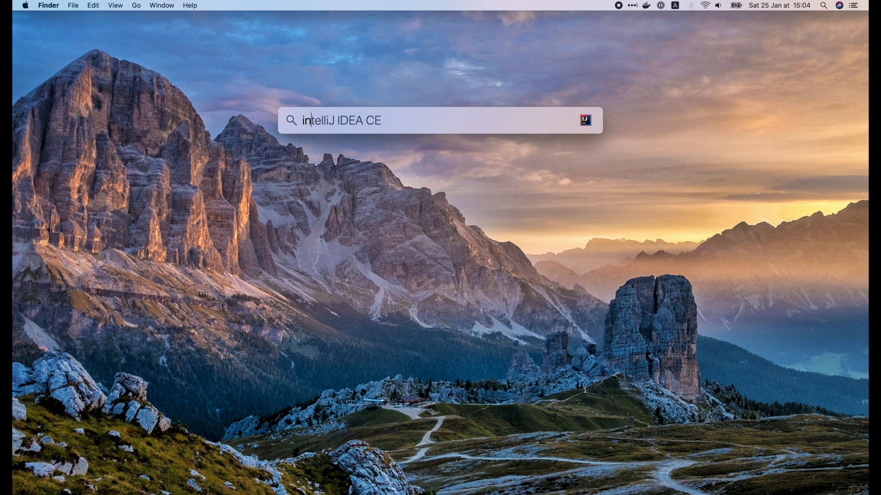
- Launch IntelliJ IDEA CE, then in iTerm2 cd to techschool/pcbook and list the proto folder
key("Return")
type("cd Projects/t")
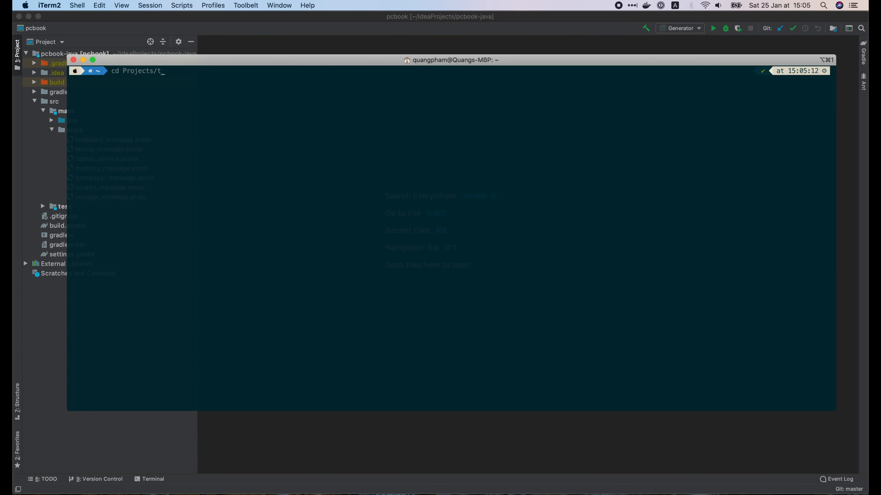
type("echschool/pcbook/")
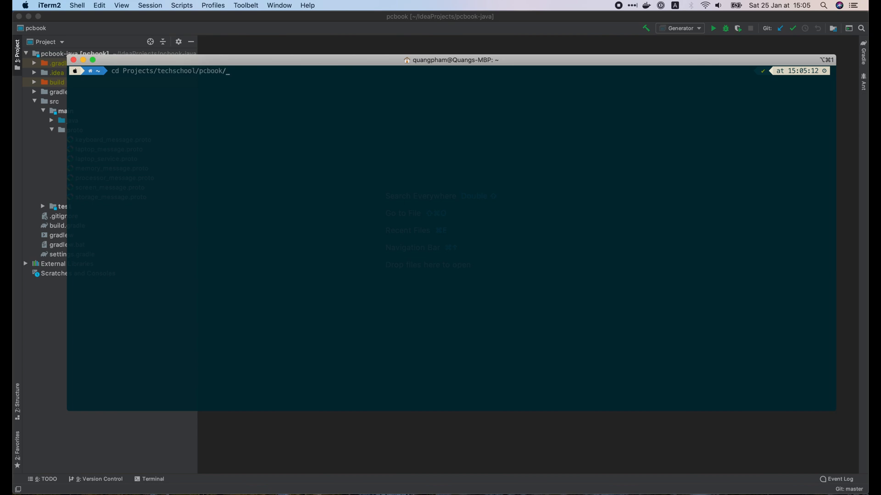
key("Return")
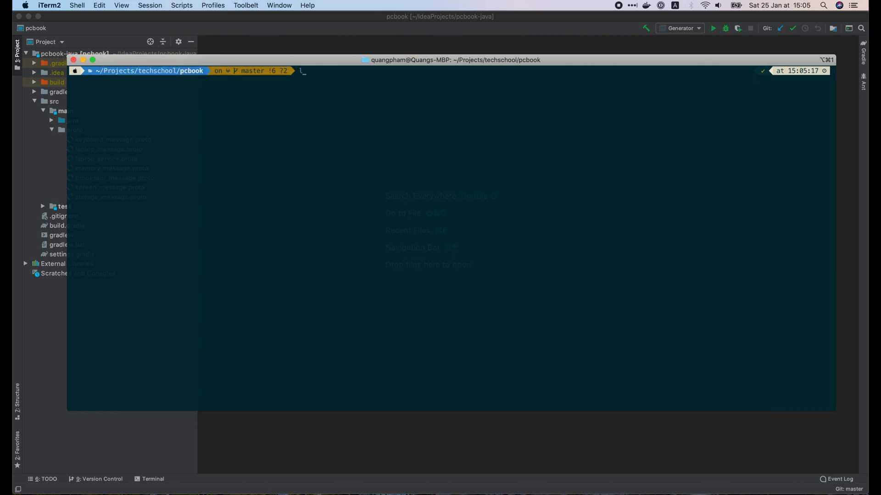
type("ls -l proto")
type("cp proto/filter_message.proto ~/IdeaProjects/")
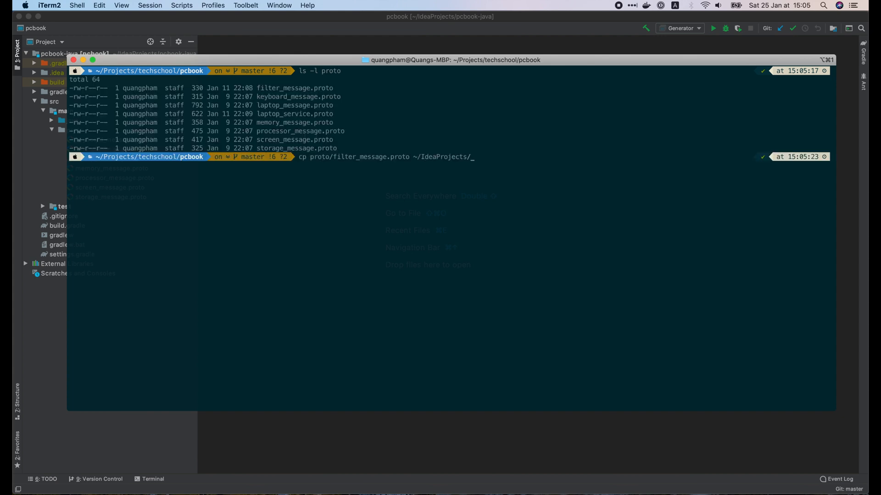
- Copy filter_message.proto into ~/IdeaProjects/pcbook-java/src/main/proto
type("pcbook-java/src/")
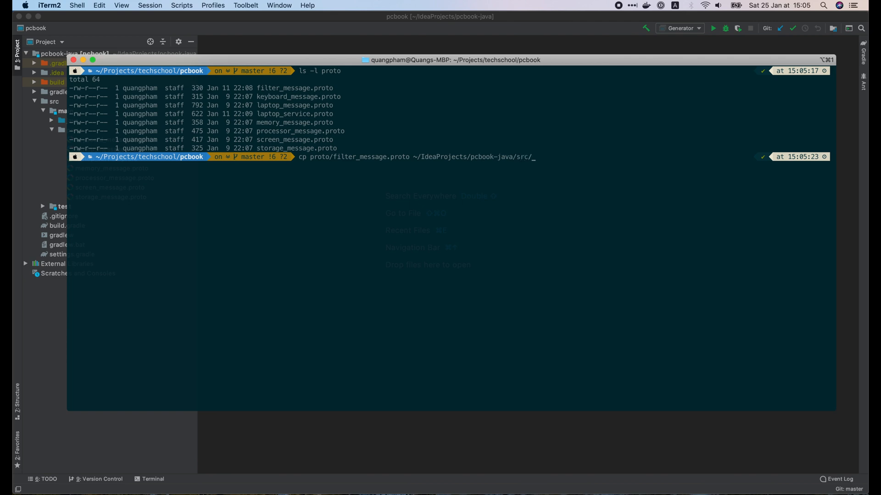
key("Return")
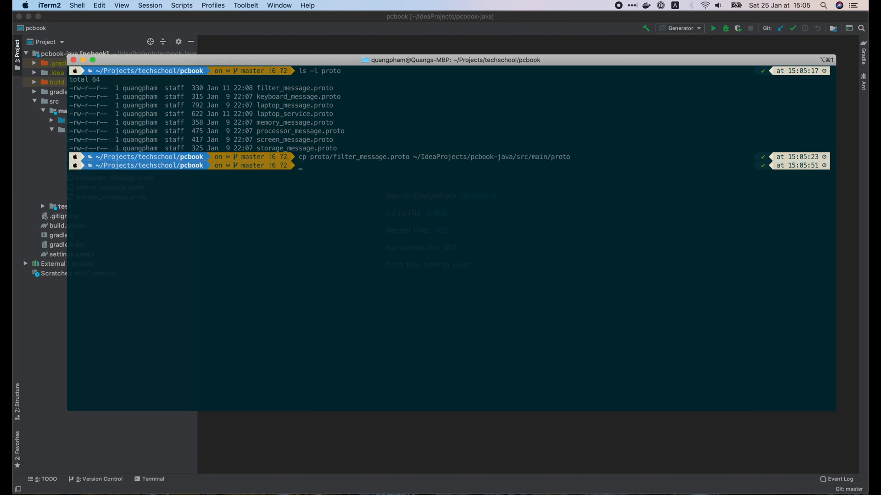
type("cp proto/laptop_proto ~/IdeaProjects/pcbook-java/src/main/proto")
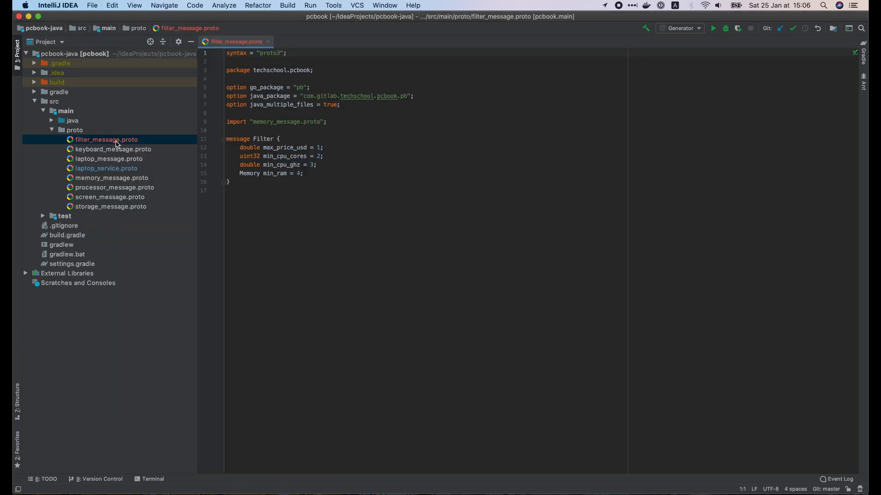
- Review filter_message.proto and laptop_service.proto, highlighting SearchLaptop's stream SearchLaptopResponse return
left_click(286, 187)
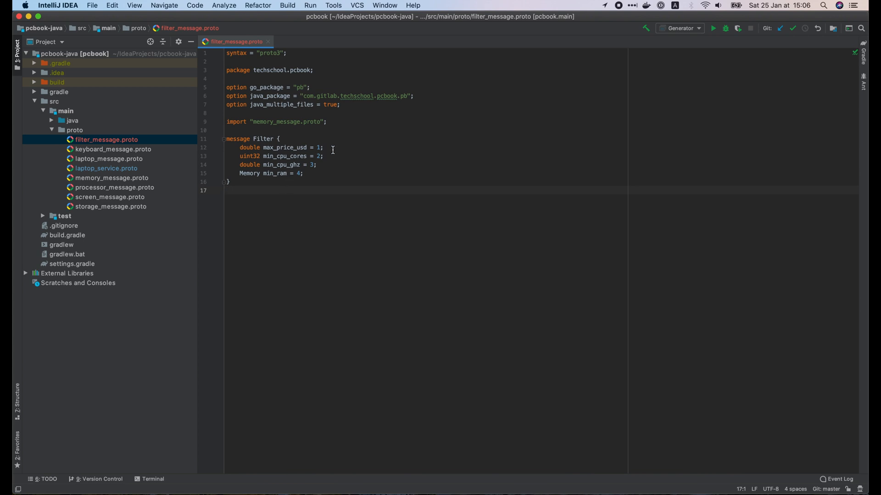
left_click(305, 174)
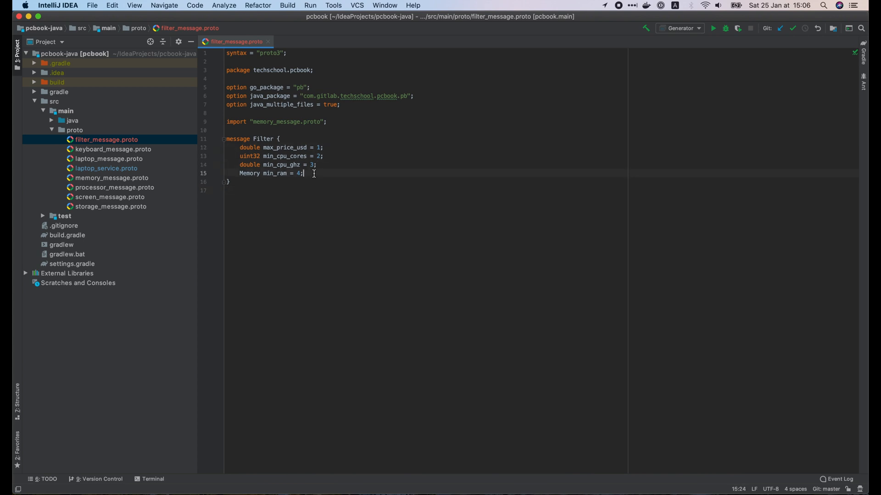
left_click(107, 167)
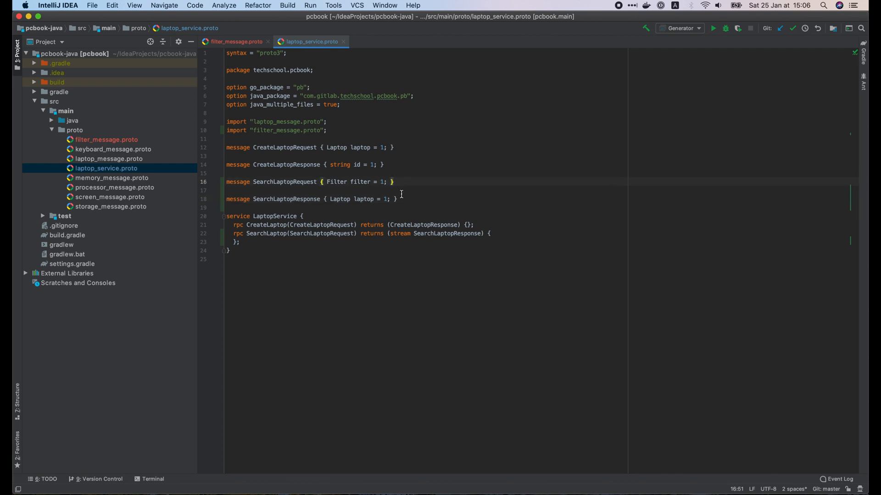
left_click(315, 199)
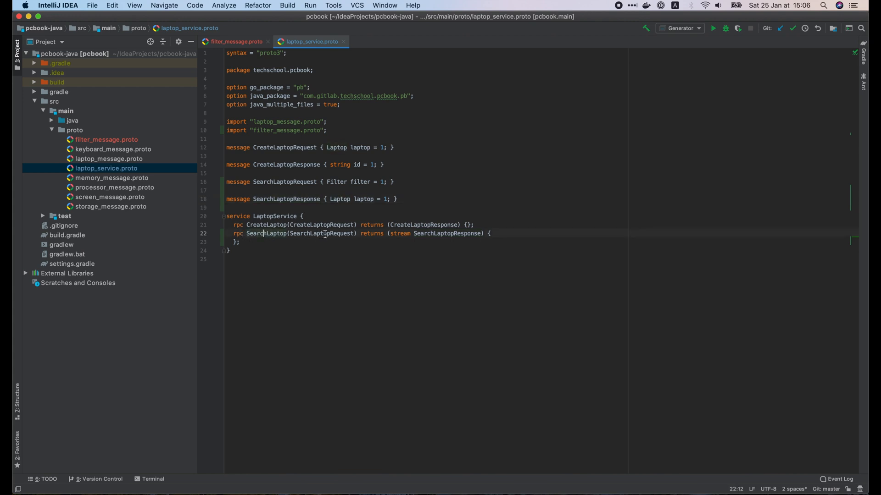
mouse_move(399, 233)
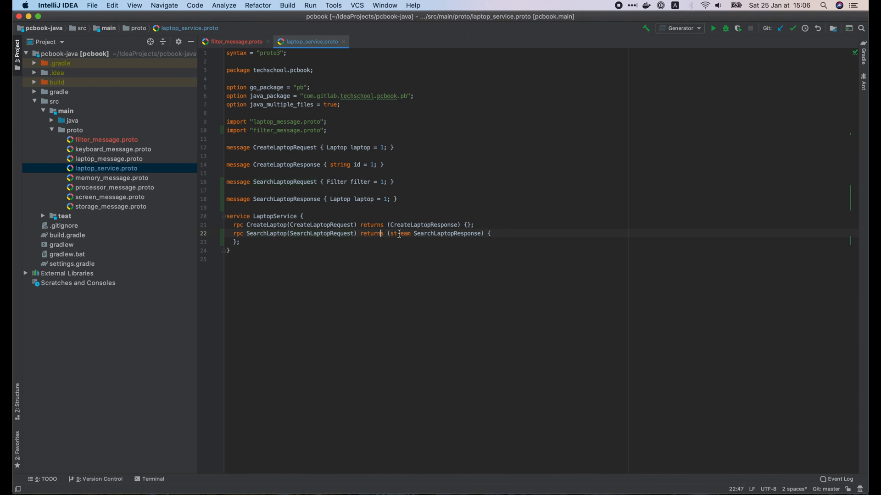
double_click(399, 233)
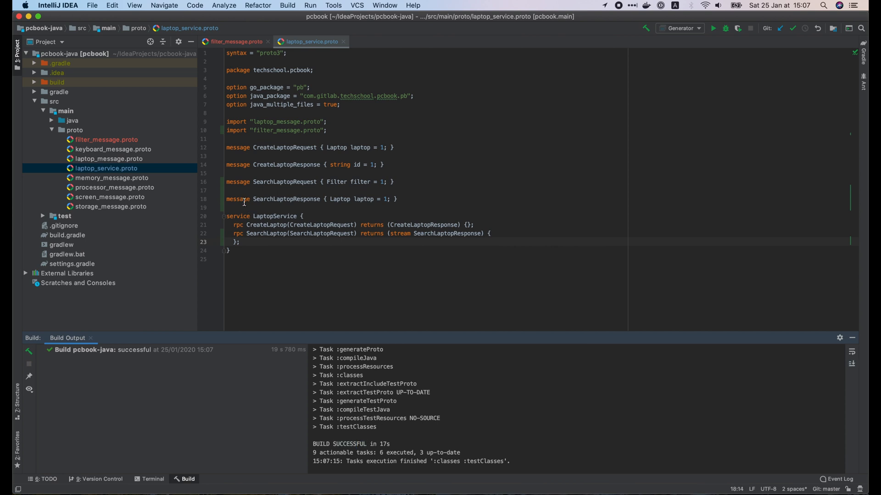
- Build the project and locate the generated LaptopServiceGrpc with its LaptopServiceImplBase class
left_click(34, 82)
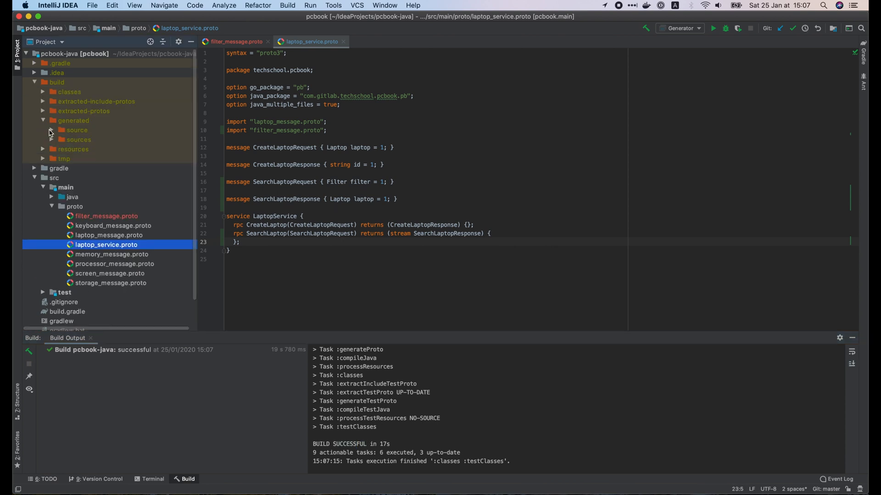
left_click(43, 129)
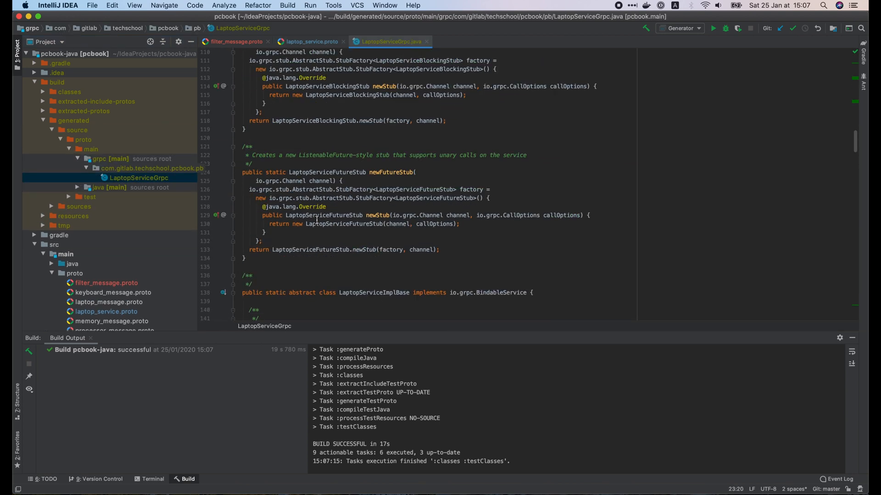
scroll("down", 3)
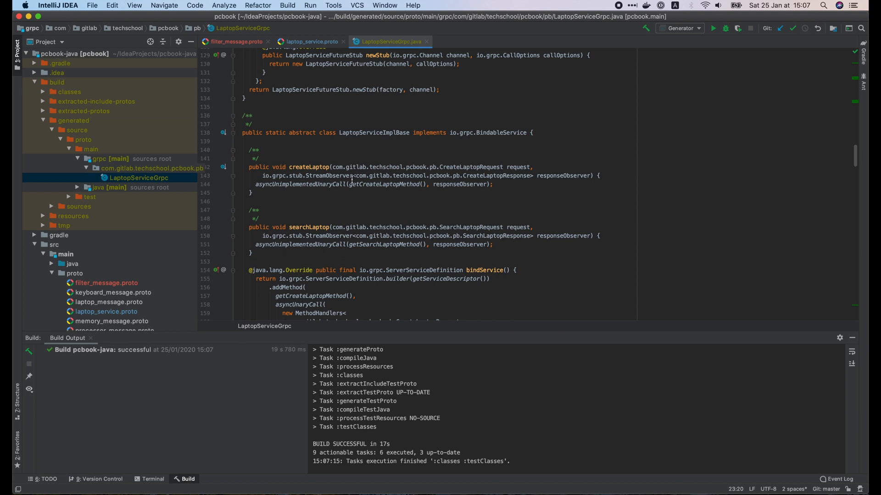
double_click(374, 133)
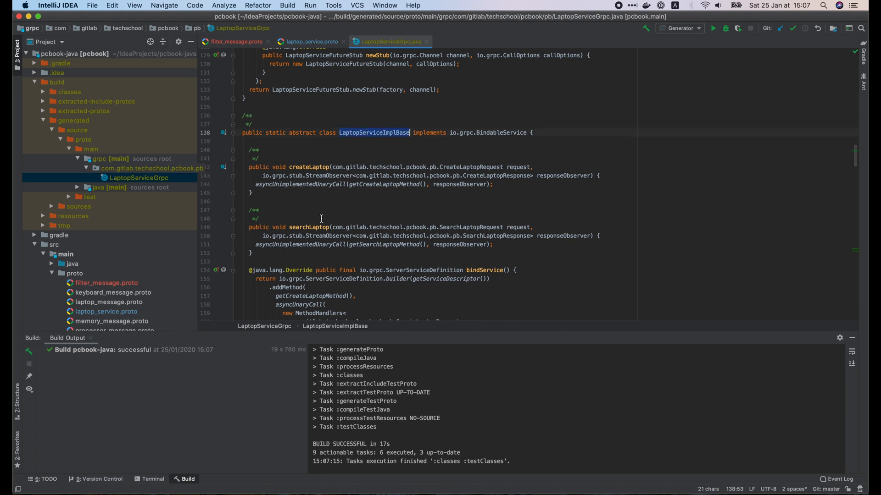
- Inspect the server-side searchLaptop and the blocking stub's Iterator return type, then close all files
left_click(309, 227)
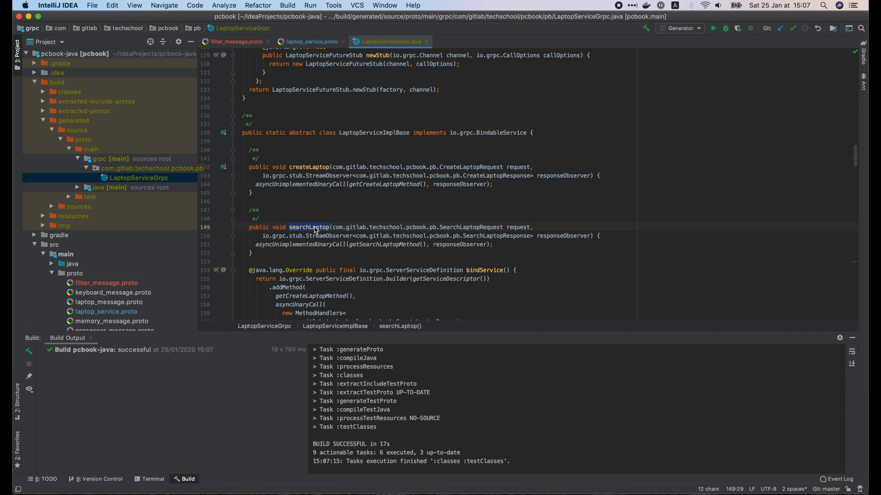
scroll("down", 3)
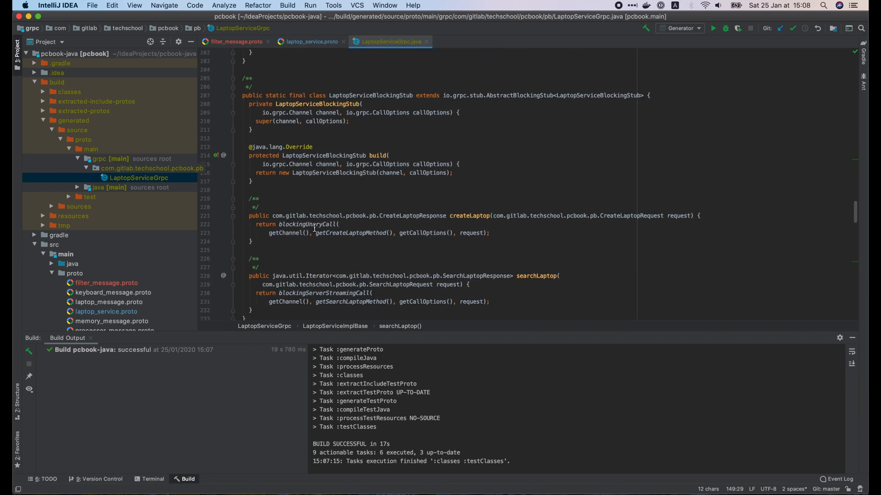
scroll("up", 3)
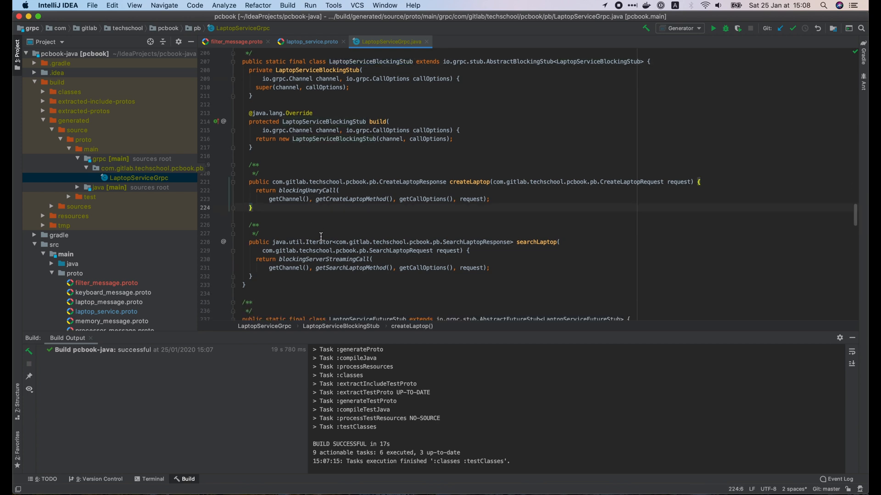
double_click(292, 241)
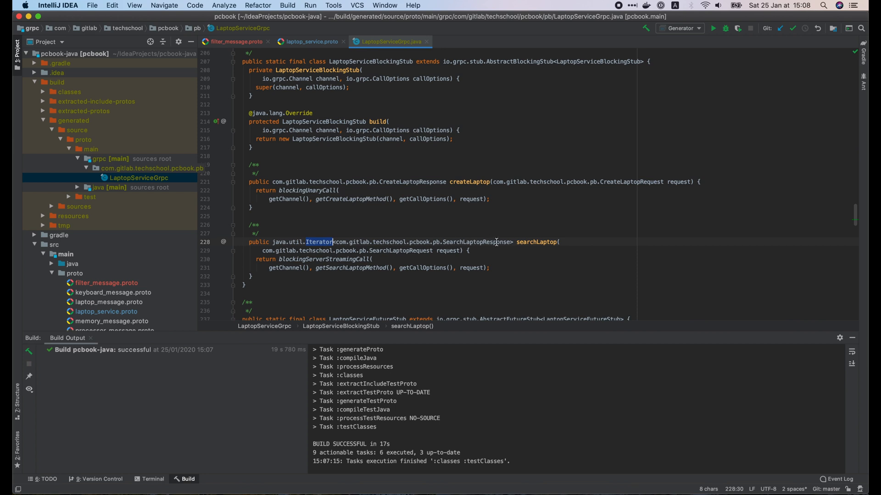
left_click(235, 41)
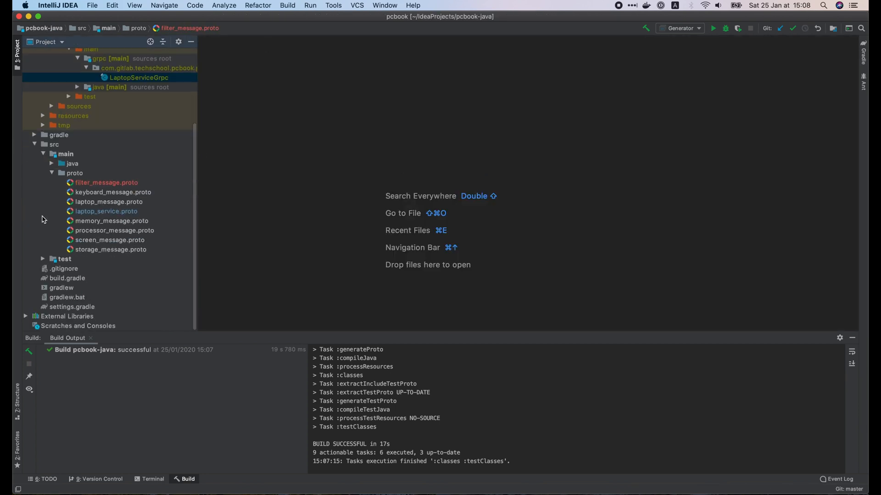
- Declare void Search(Filter filter, LaptopStream stream) in the LaptopStore interface
left_click(52, 164)
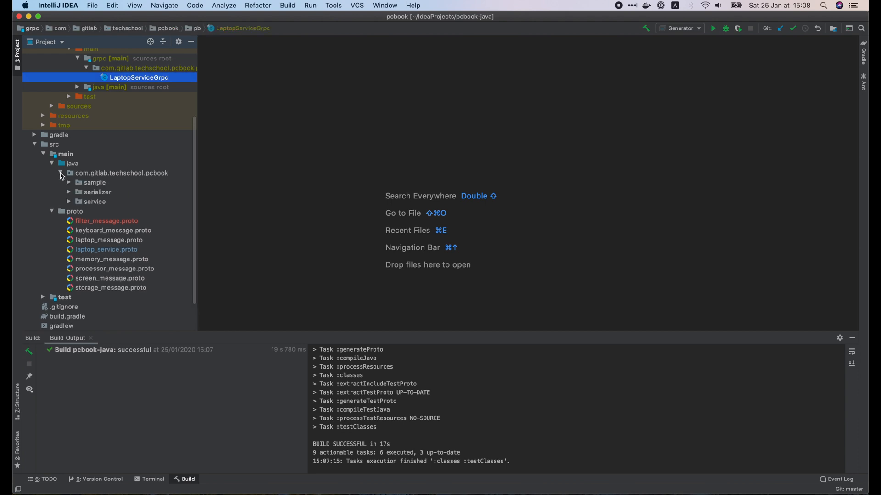
left_click(95, 201)
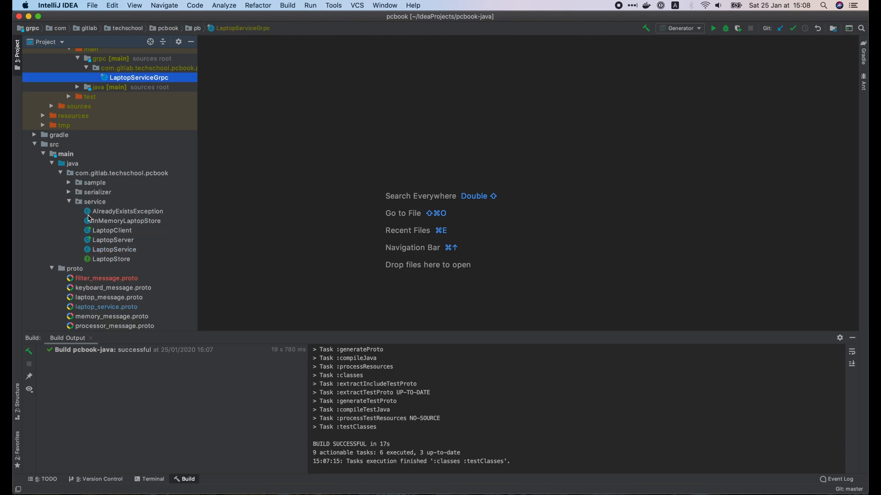
double_click(112, 259)
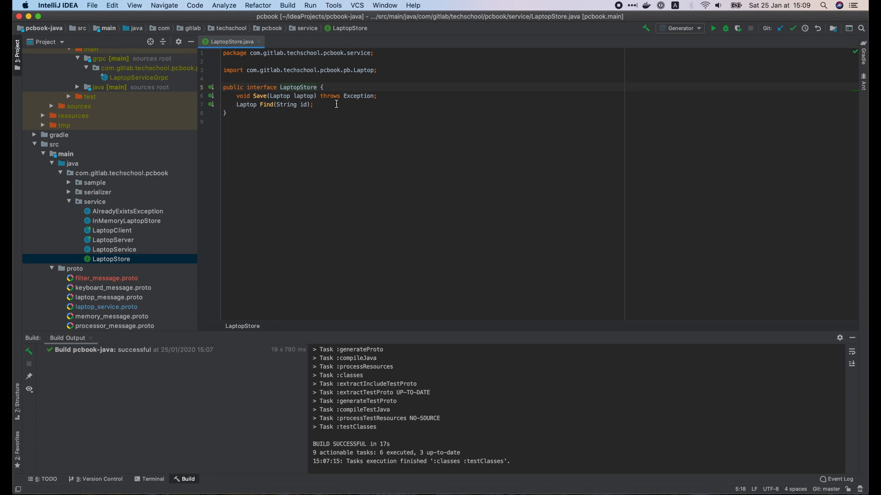
type("void")
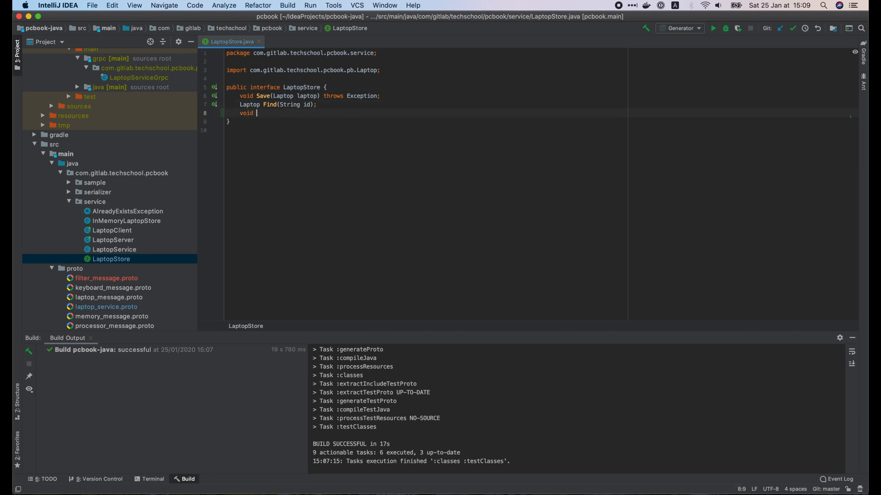
type("Search(Filter")
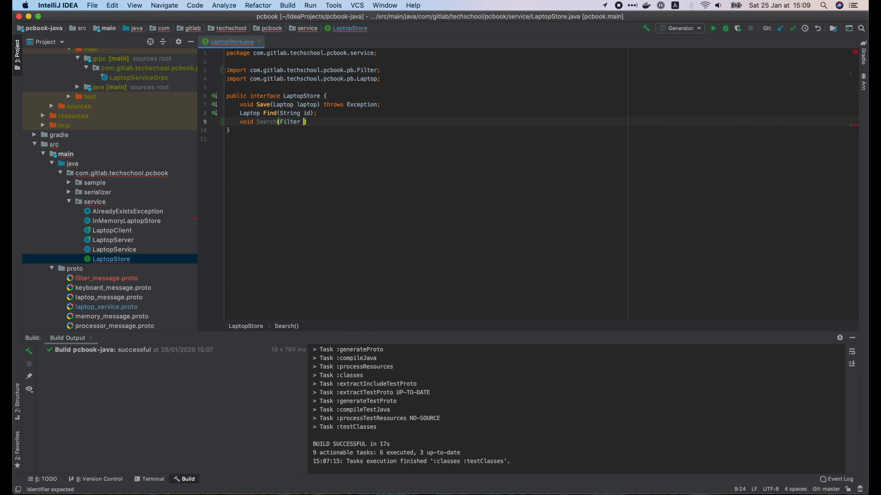
type("filter, LaptopStream stream")
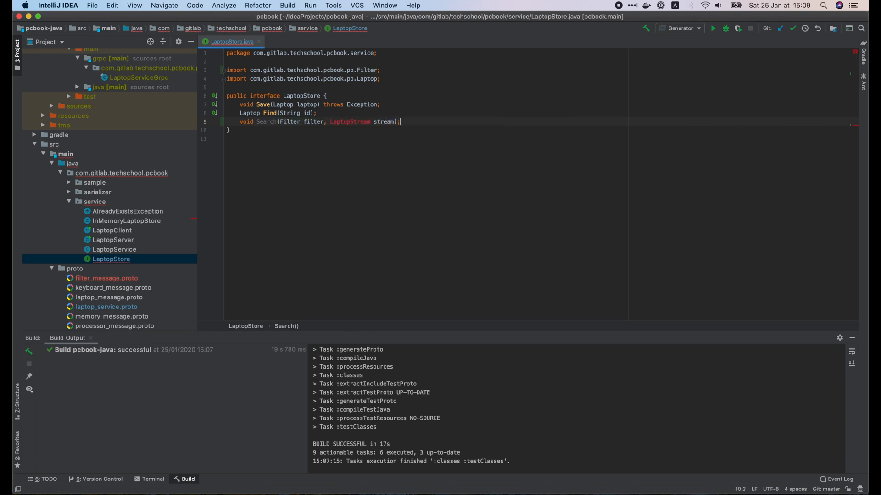
- Add a LaptopStream interface with Send(Laptop laptop) and move it into LaptopStream.java
type("public int")
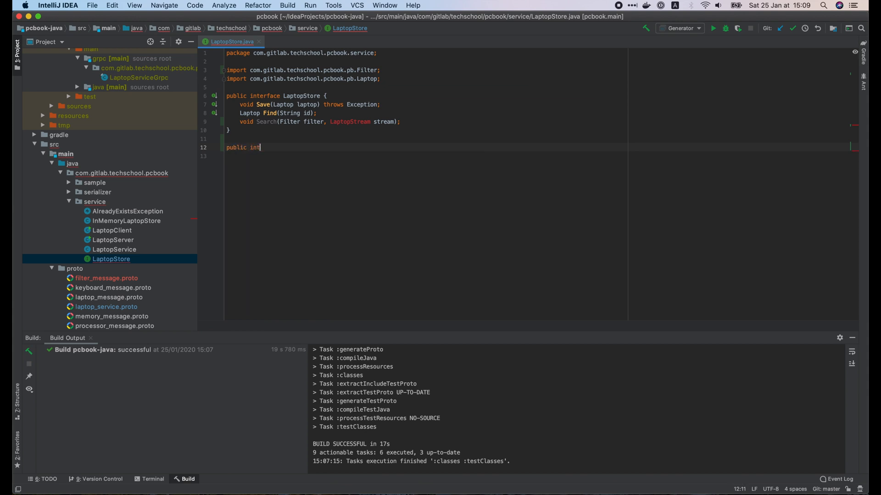
type("erface LaptopStream {")
left_click(539, 156)
type("void Send(")
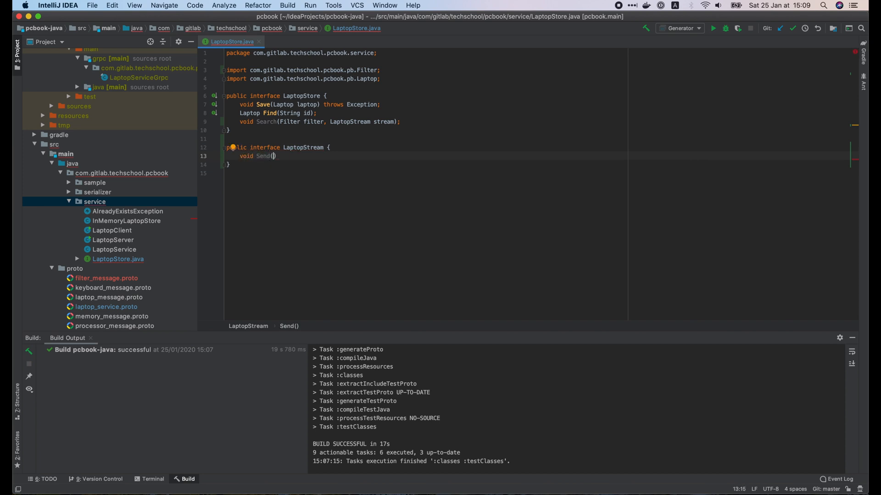
type("Laptop laptop")
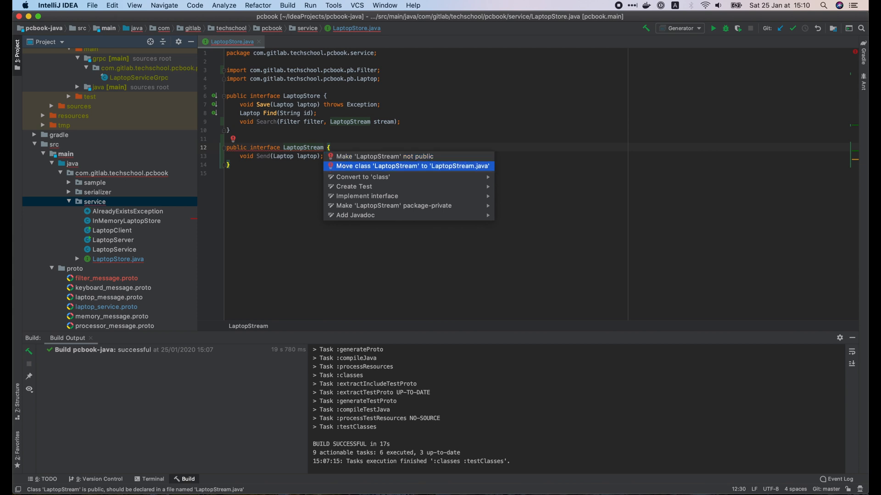
left_click(412, 166)
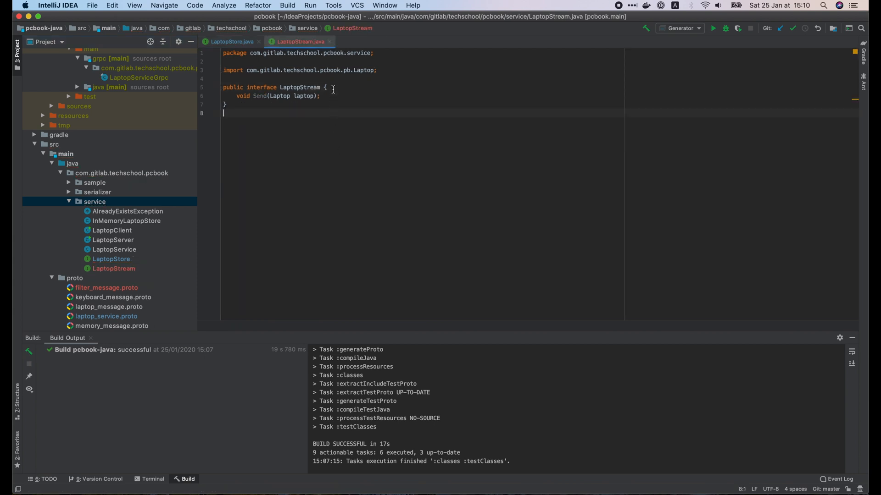
- Generate InMemoryLaptopStore's Search stub and loop over data.entrySet() with a laptop variable
left_click(229, 41)
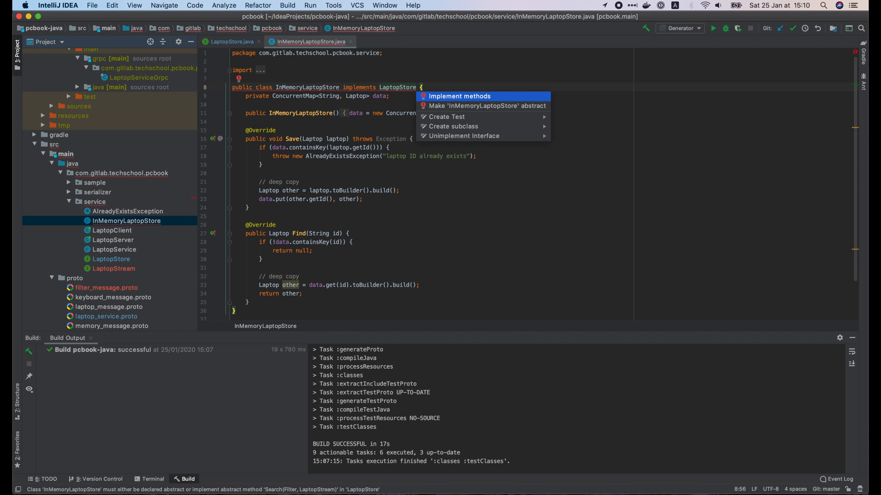
left_click(460, 96)
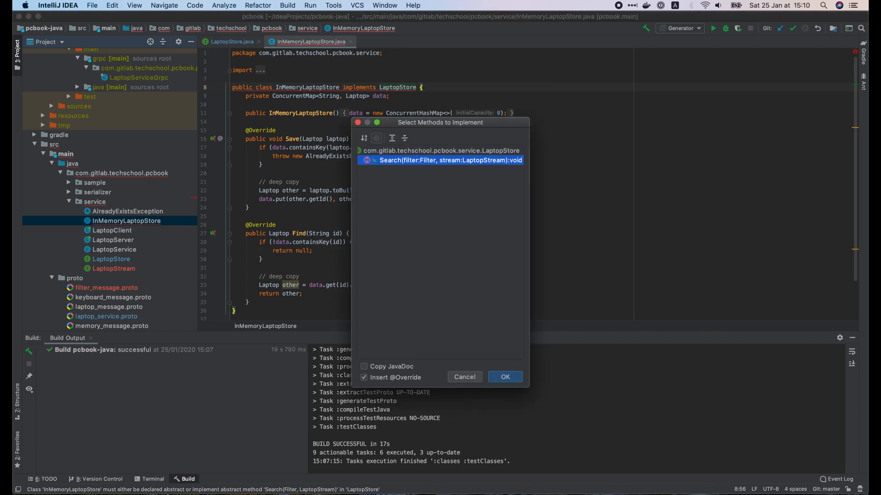
left_click(504, 377)
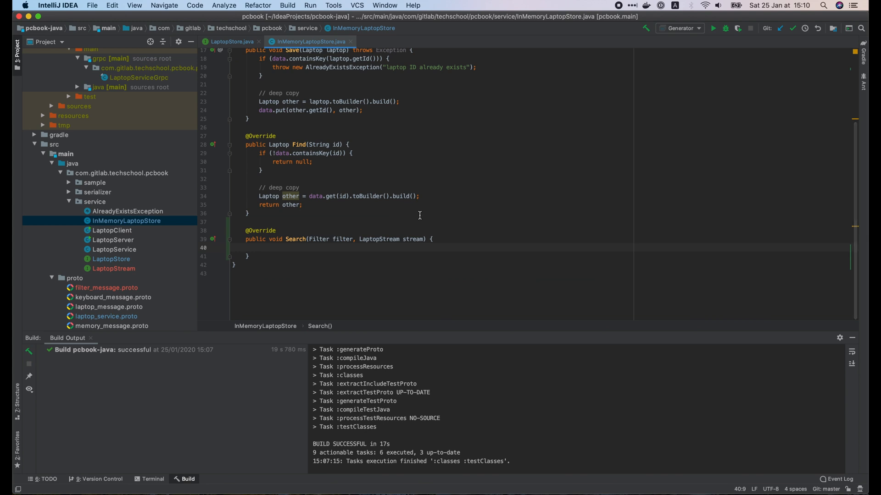
type("for (Map.en")
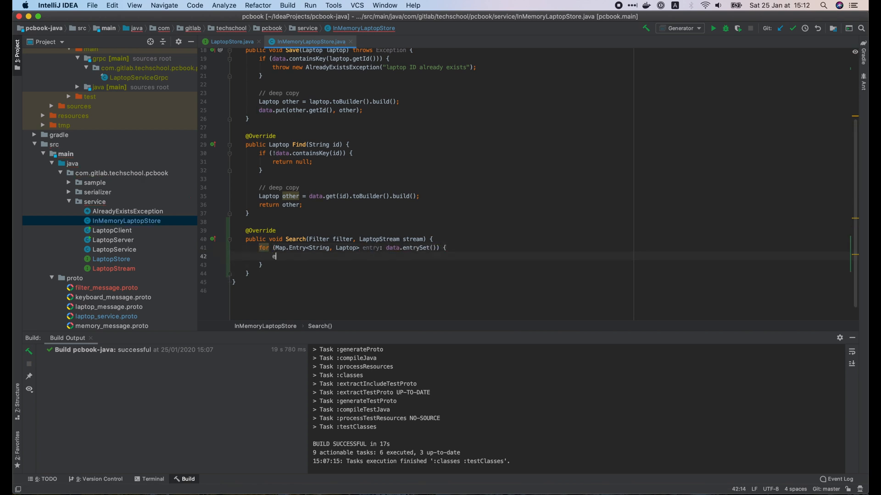
type("Laptop value = entry.getValue();")
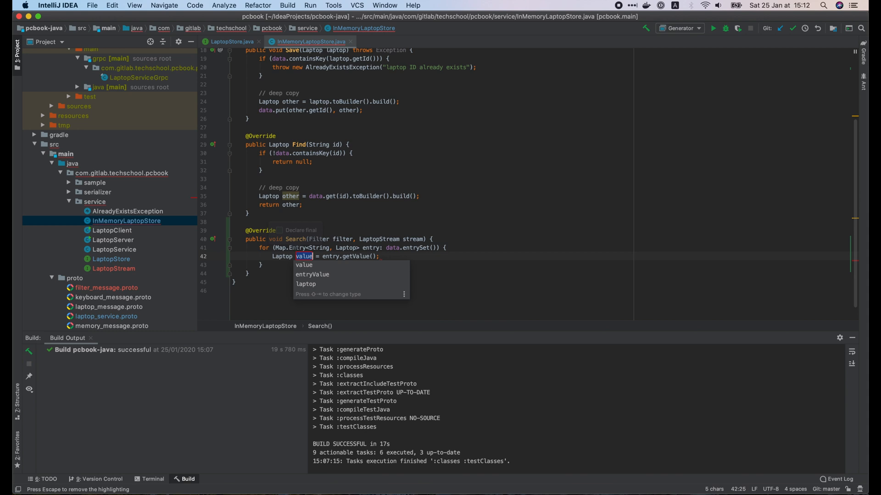
left_click(306, 285)
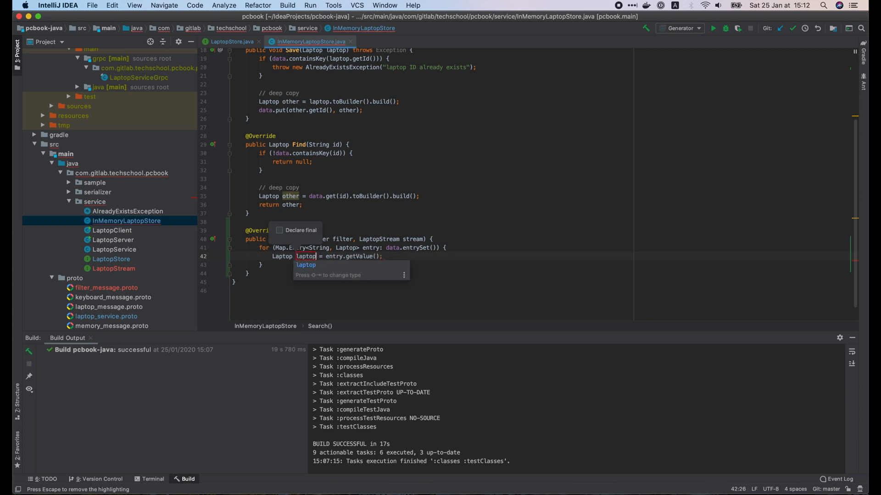
- Send a deep copy via laptop.toBuilder() for each laptop passing isQualified(filter, laptop)
type("if (isQualifi")
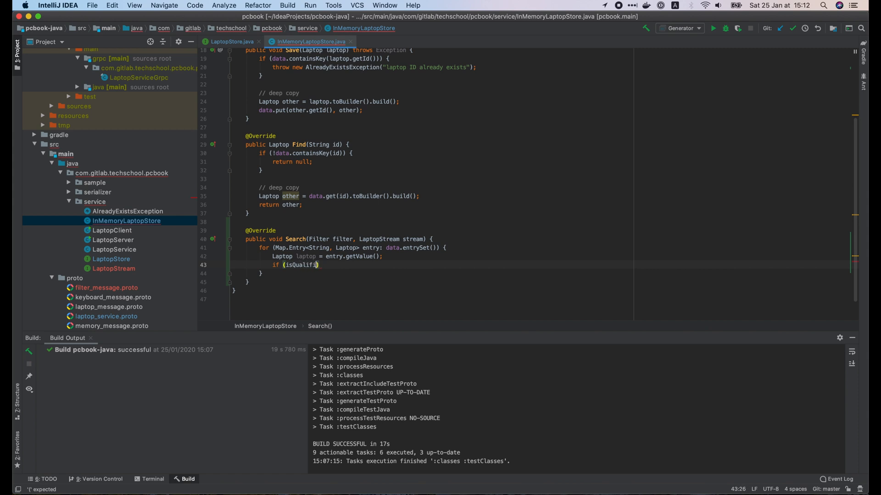
type("(filter,")
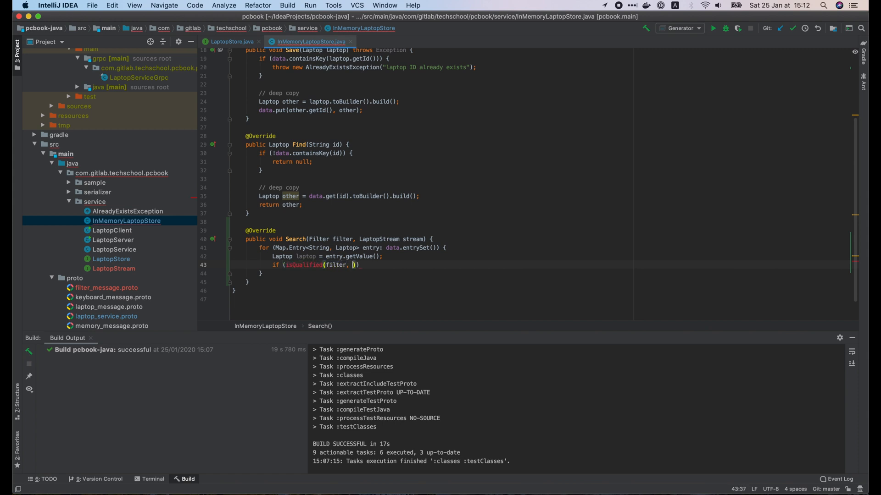
type("laptop")
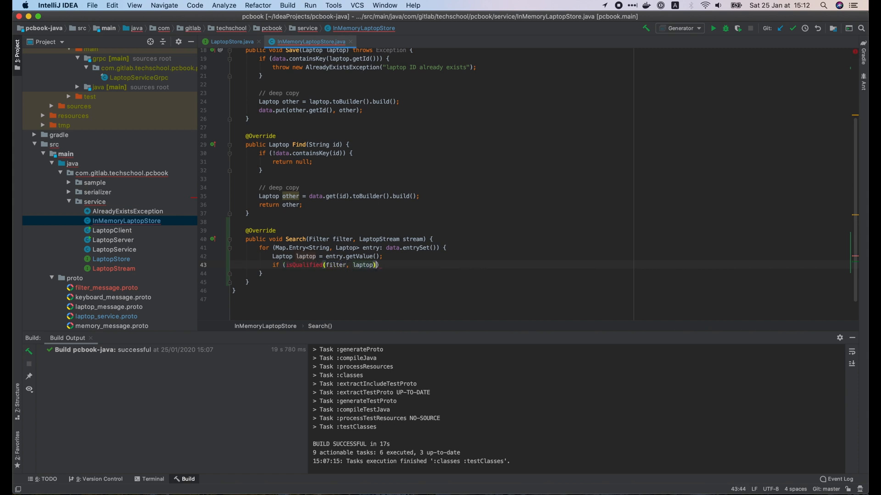
type("stream.Send();")
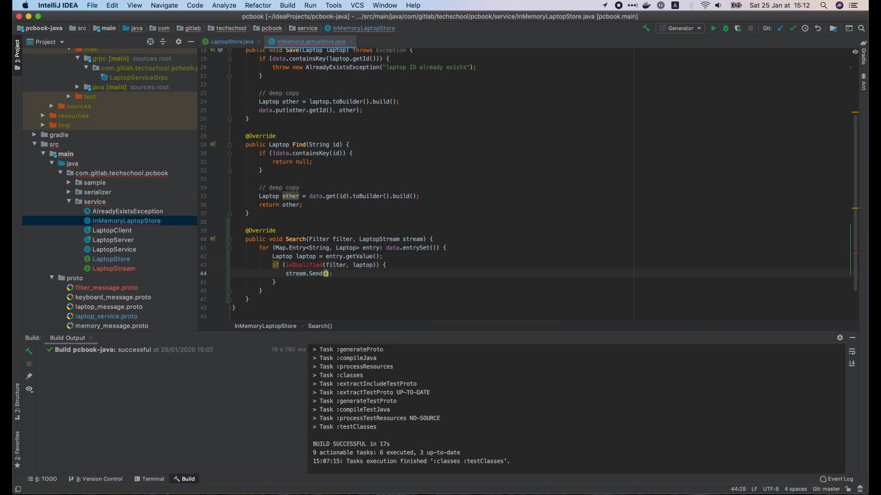
type("laptop.toBuilder().build(")
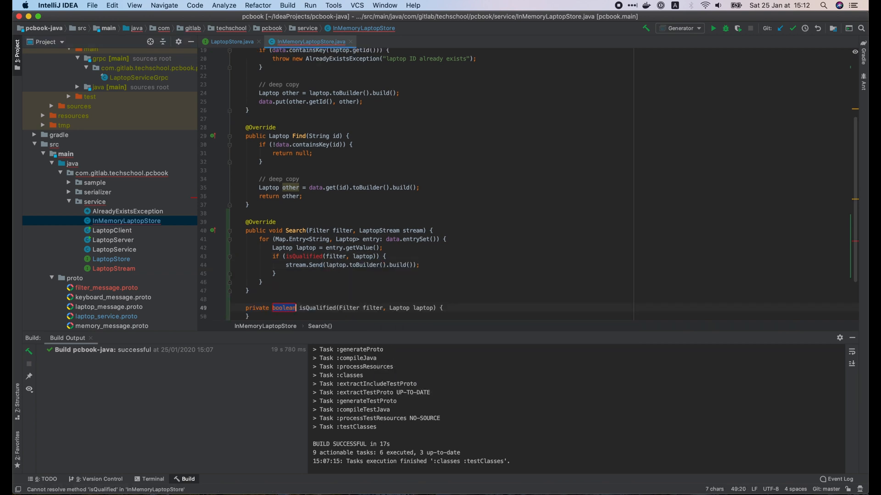
- Return false when getPriceUsd exceeds filter.getMaxPriceUsd(), and start the CPU cores check
type("return false;")
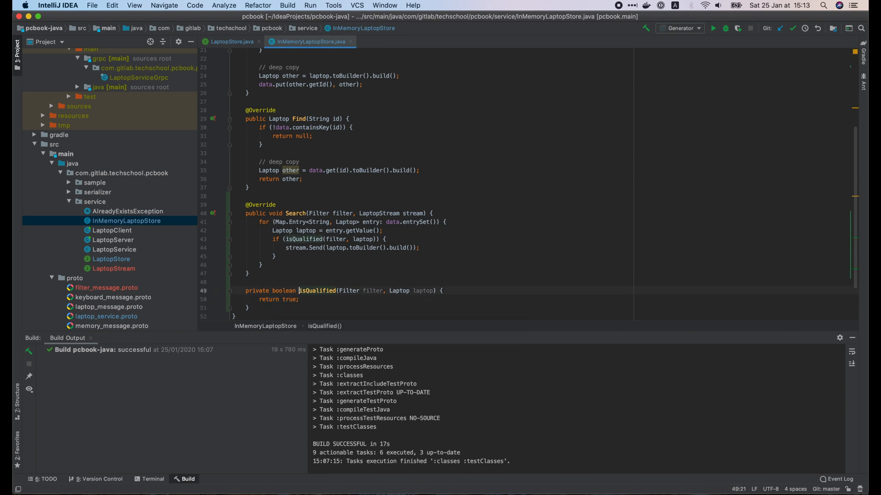
type("if (1")
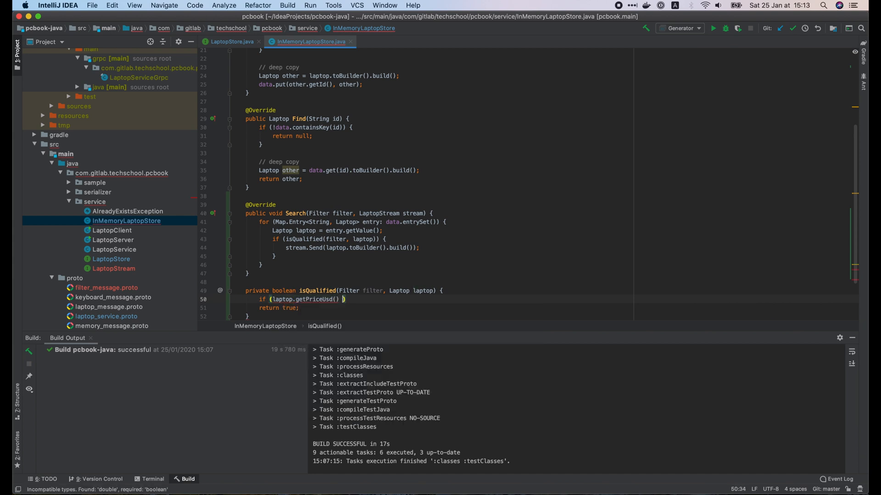
type("> filter.getMaxPriceUsd()")
type("return false;")
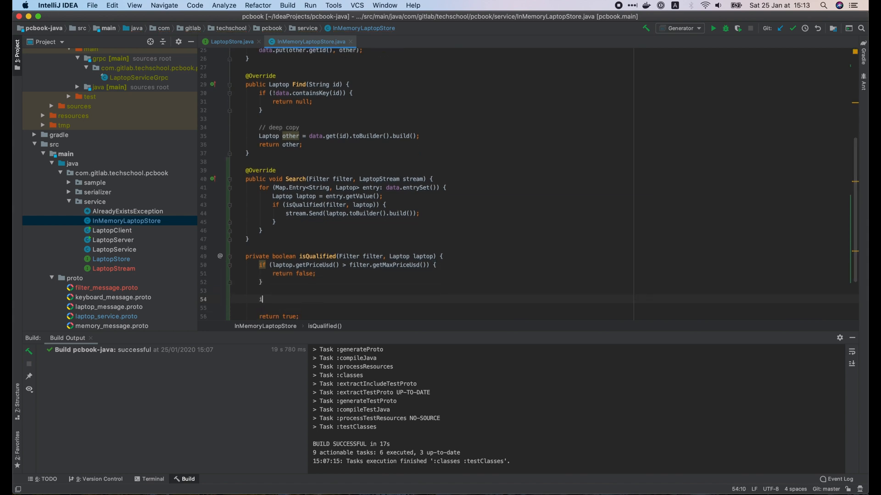
type("if (laptop.getCpu().getNumberCores() < filter.getMinCpuCores(")
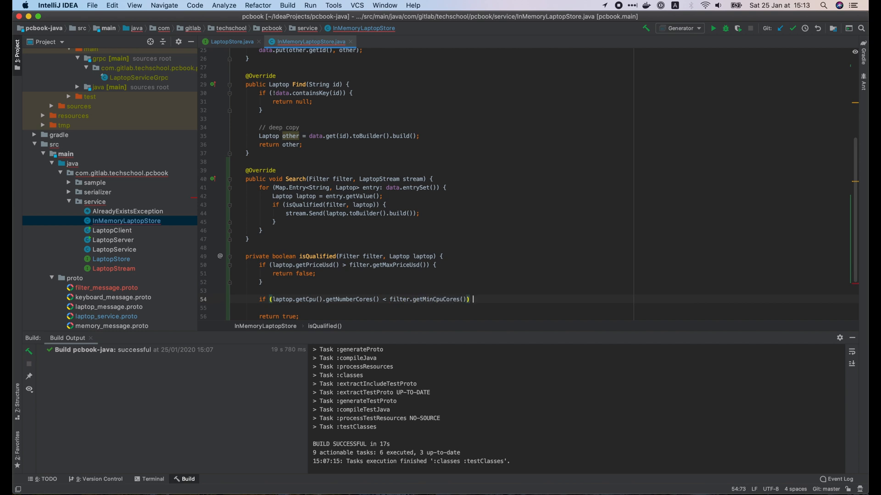
- Return false for cores below getMinCpuCores and GHz below getMinCpuGhz, and begin the RAM check
type("{")
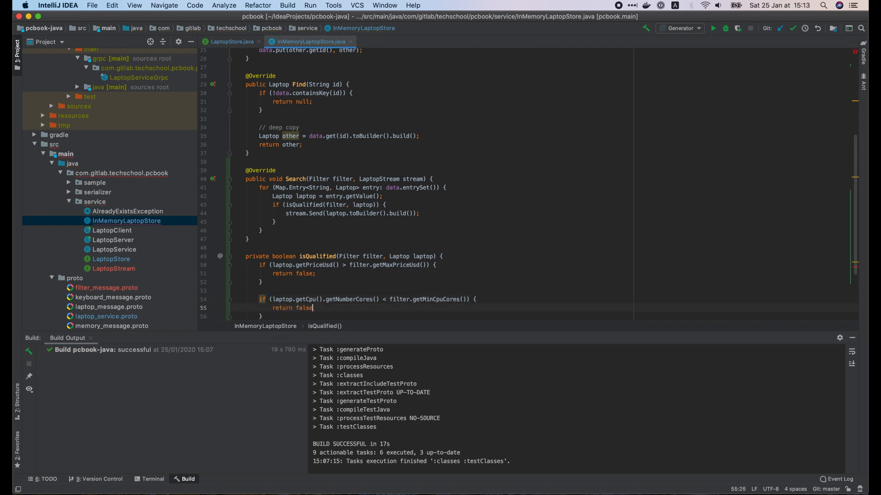
type("if (laptop.getCpu().getMinGhz()")
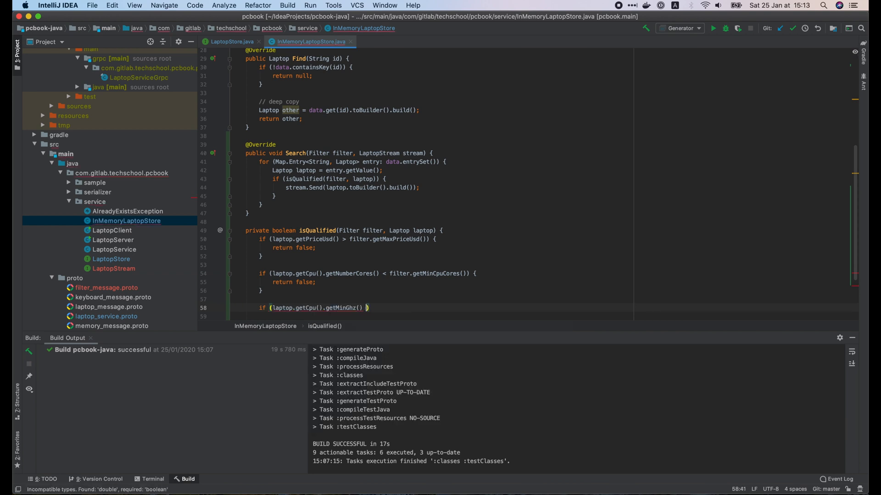
type("< filter.getMinCpuGhz()) {")
type("return false")
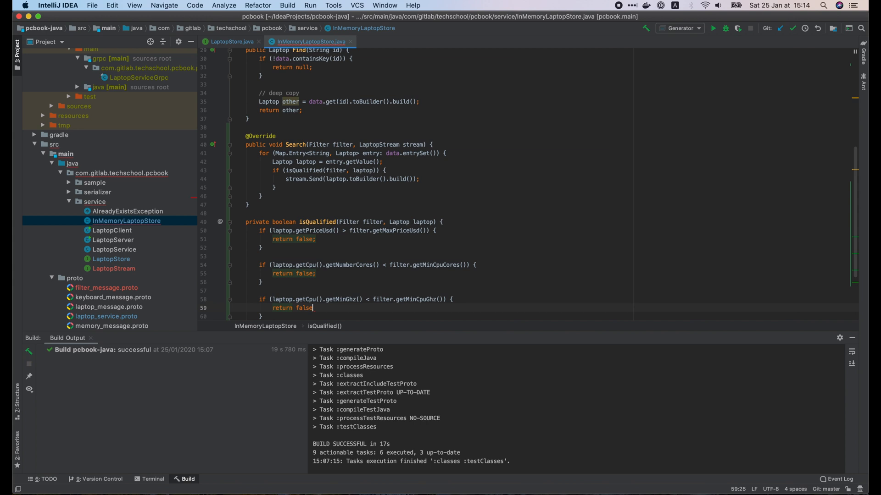
type("if (toBit(laptop.getRam()) < toBit(filter.getMinRam())) {")
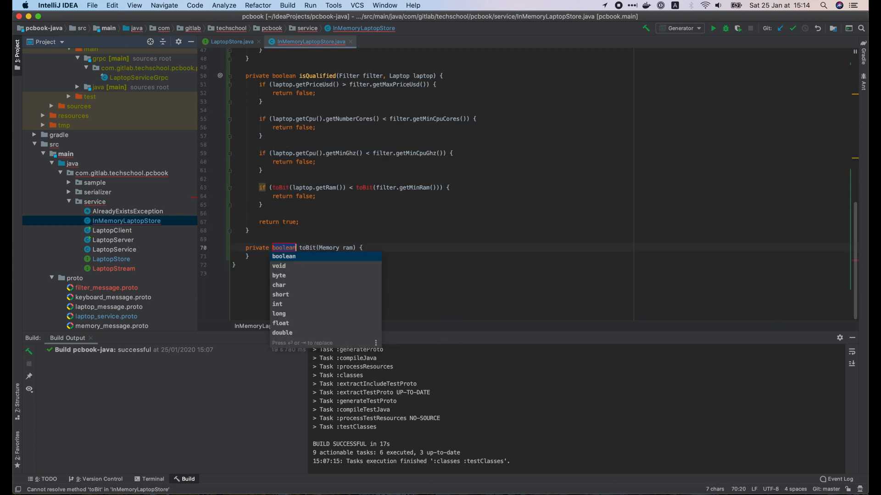
- Make toBit return long, switch on the unit, and shift BYTE by 3 with a '1 BYTE = 2^3' comment
left_click(279, 314)
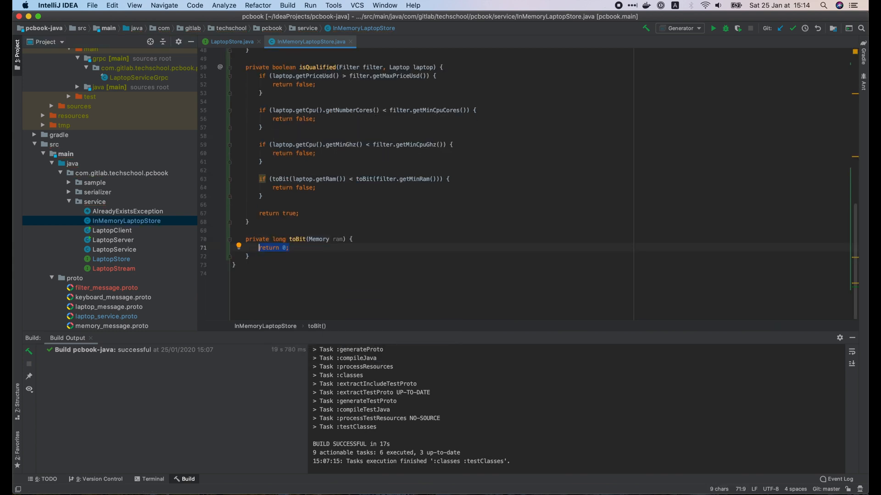
type("long value =")
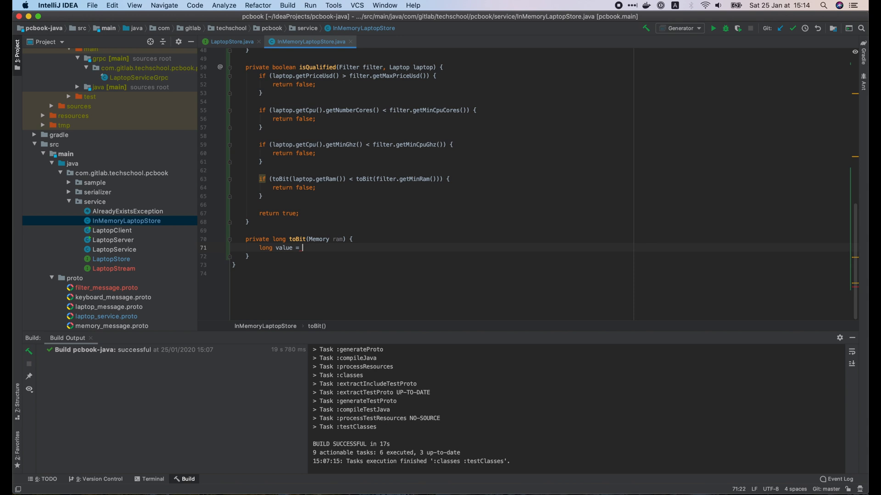
type("memory")
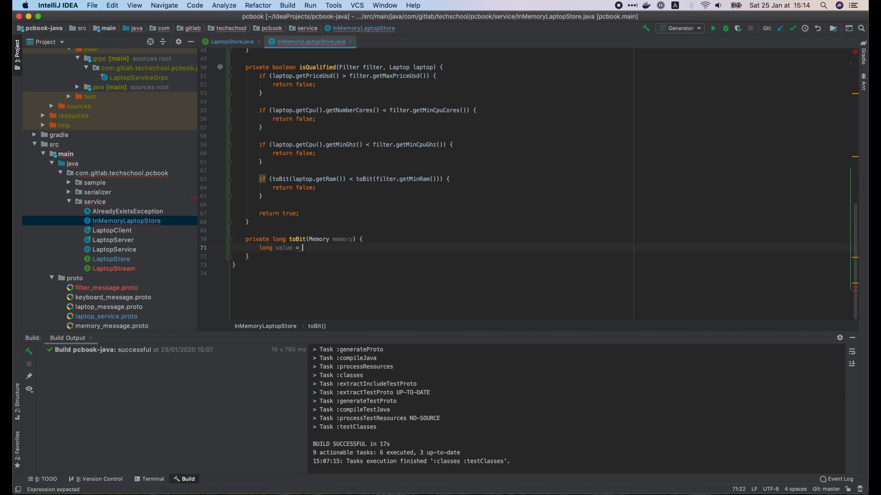
type("memory.getValue()")
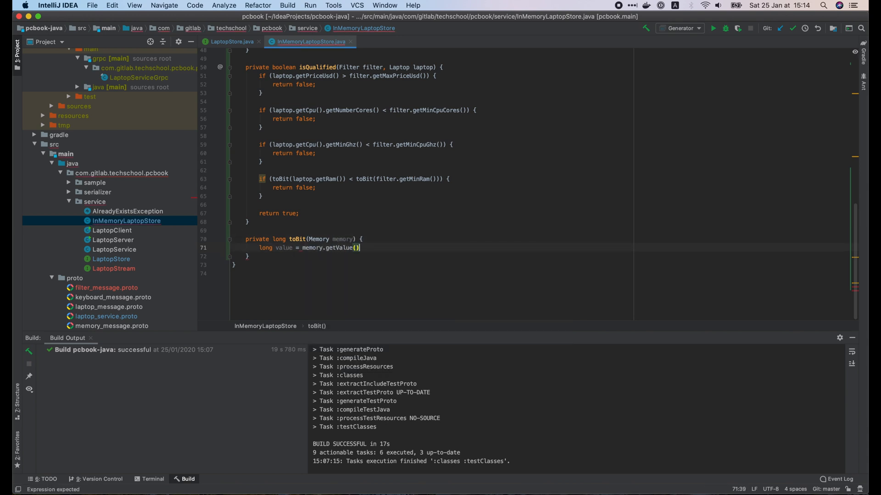
type("switch (memory.getUnit()) {")
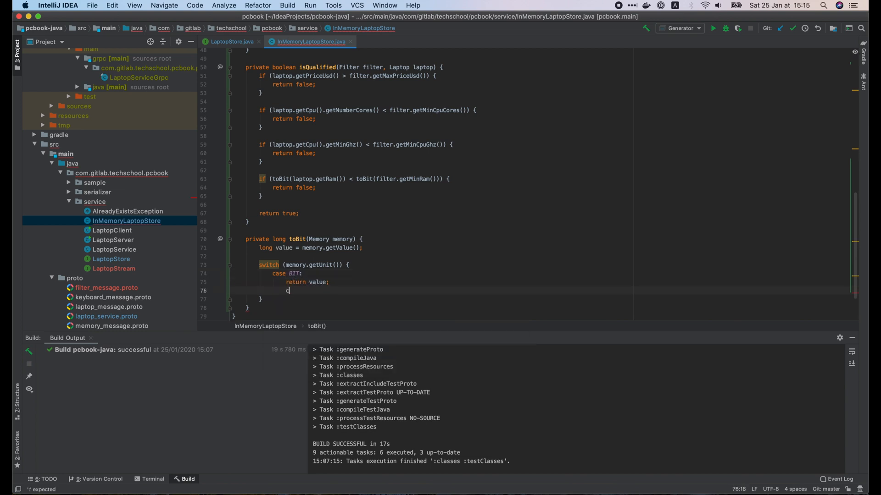
type("case BYTE:")
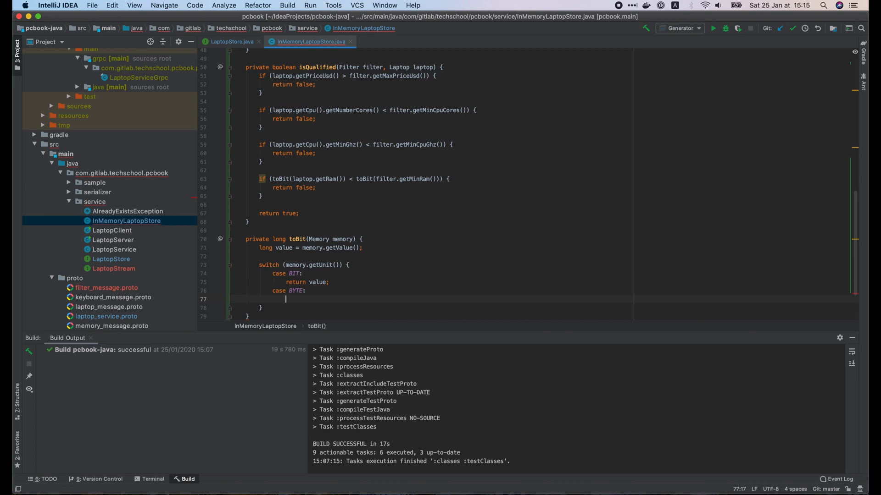
type("return value <<")
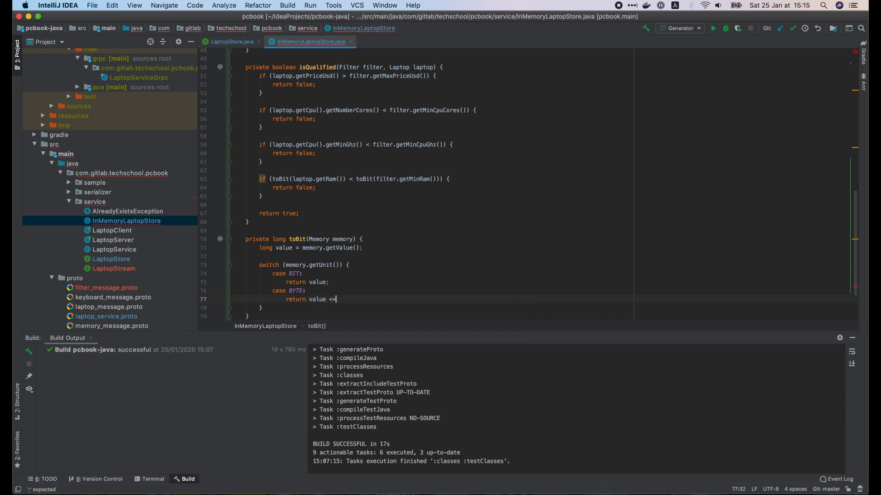
type("3; //")
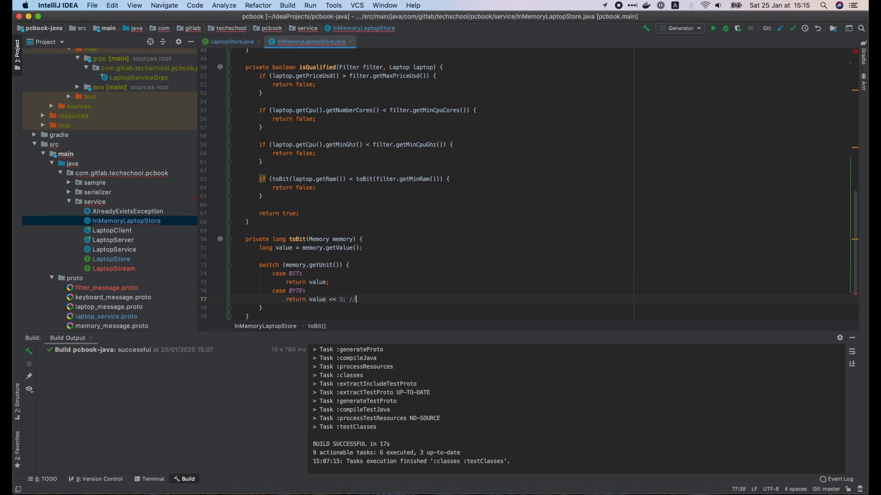
type("1 BYTE = 8 BIT")
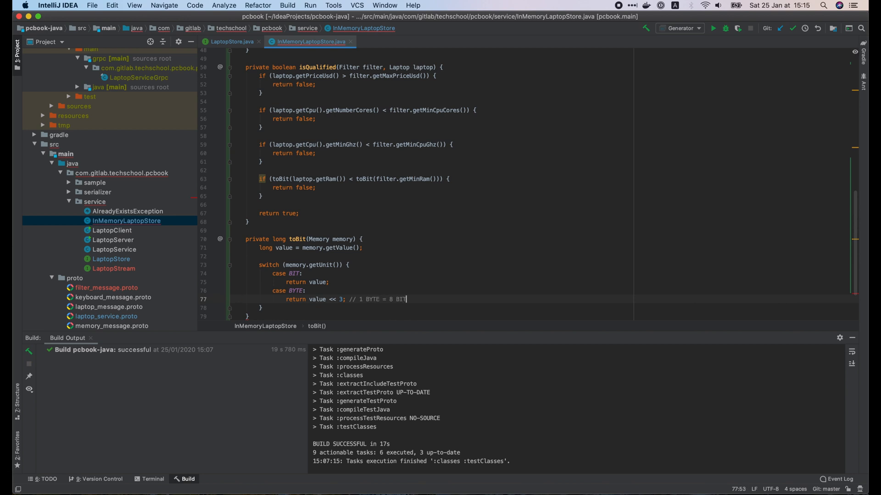
type("= 2^3 BIT")
type("return value << 13; // 1")
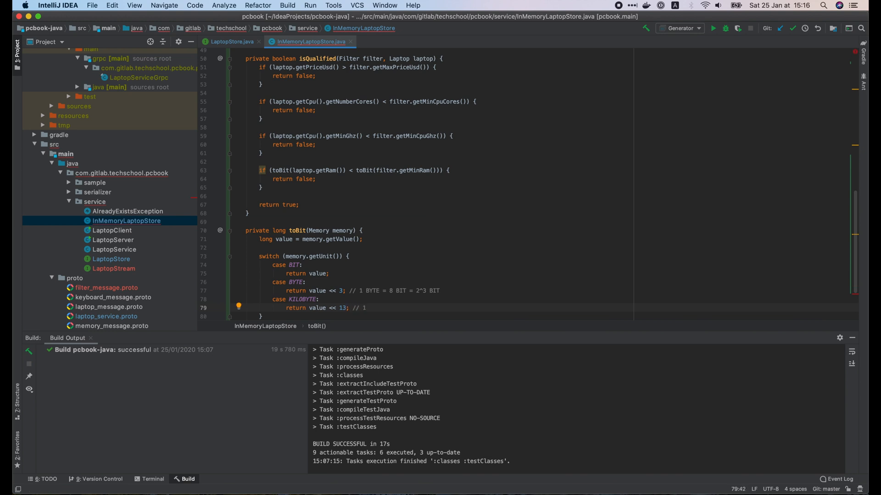
- Add KILOBYTE through TERABYTE cases shifting by 13, 23, 33, 43 with comments, and default return 0
type("KILOBYTE =")
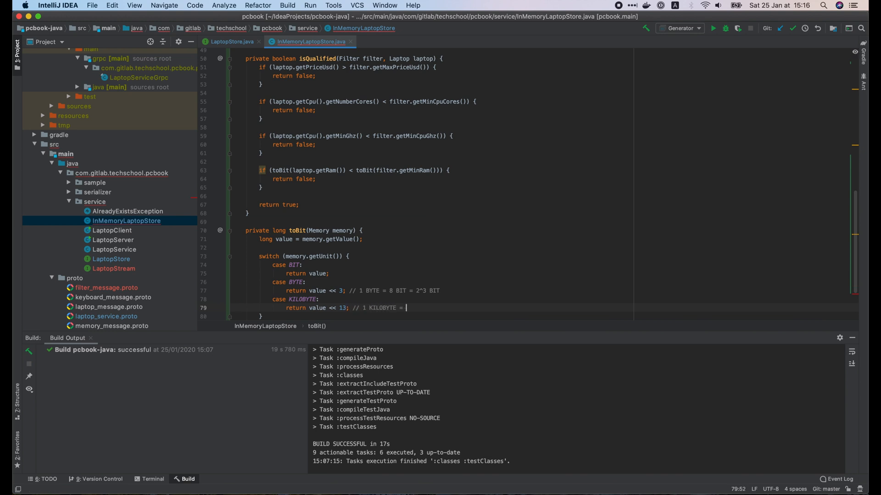
type("1024 BY")
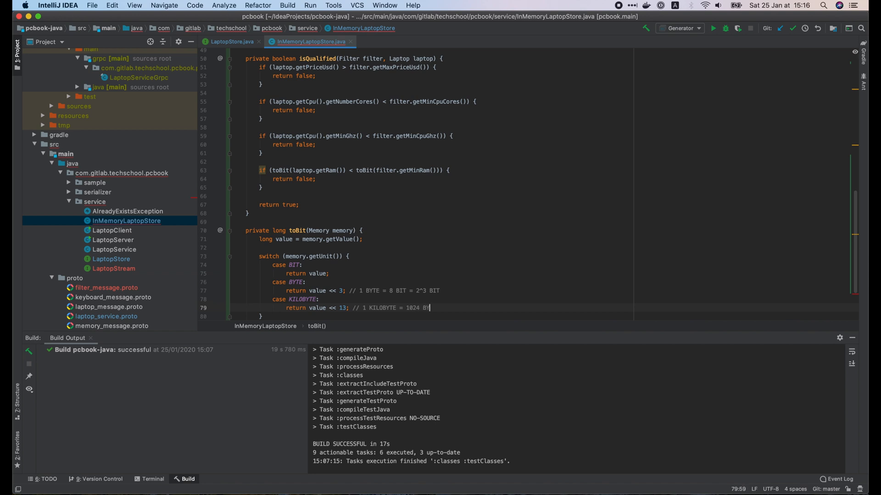
type("BYTE = 2^10")
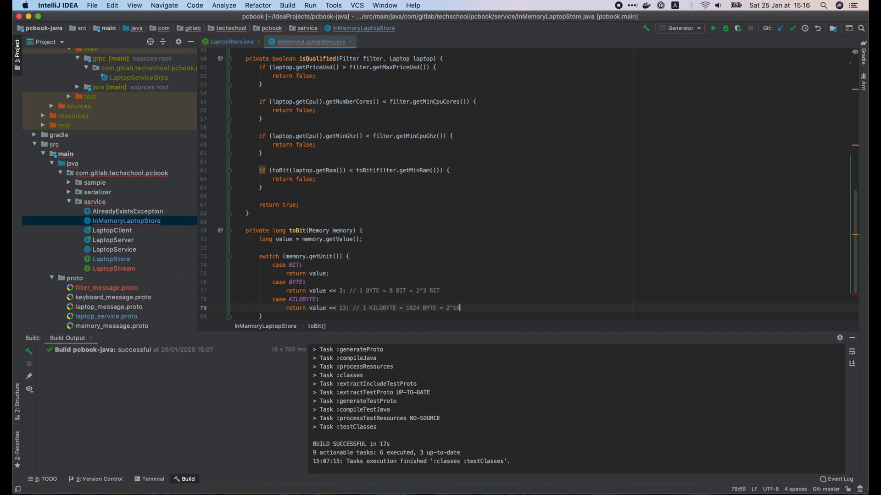
type("BYTE = 2^13 BIT")
type("retur")
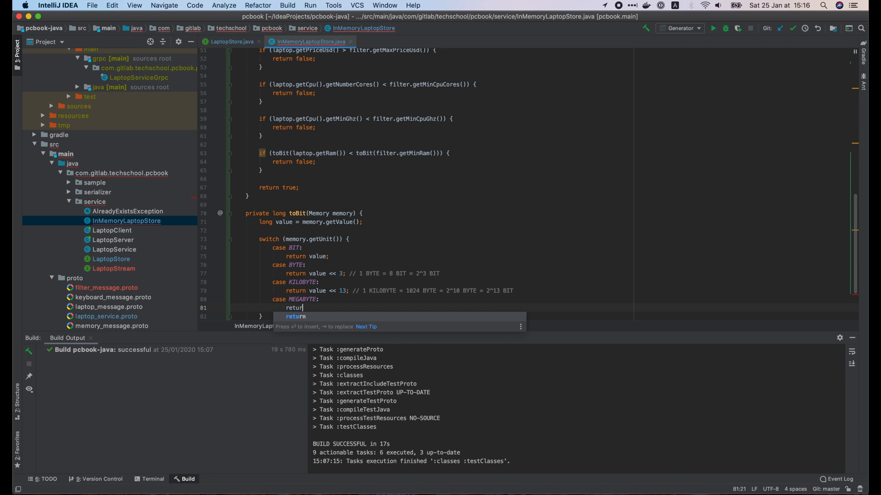
type("value << 23;")
type("default:")
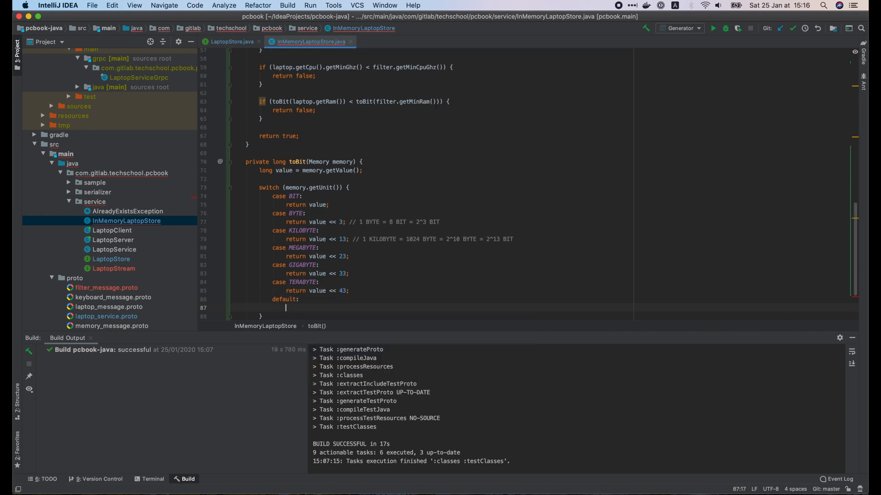
type("return 0;")
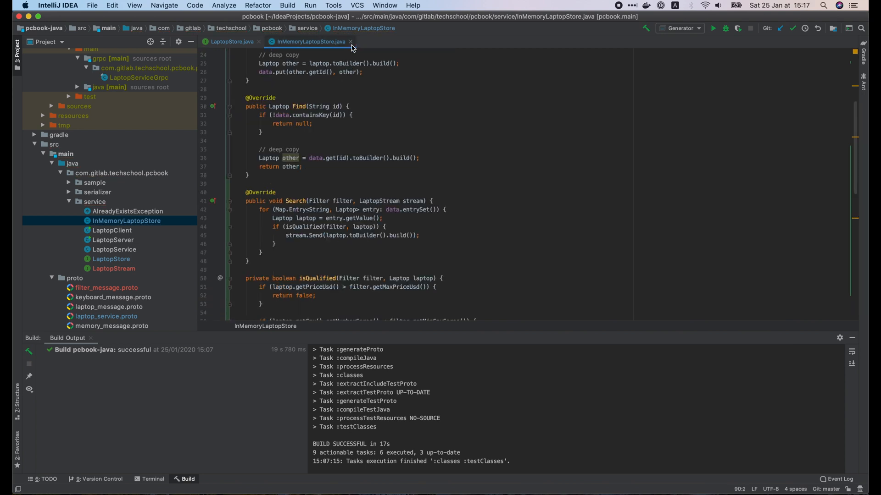
- Override searchLaptop in LaptopService, read the filter from the request and log it
left_click(350, 41)
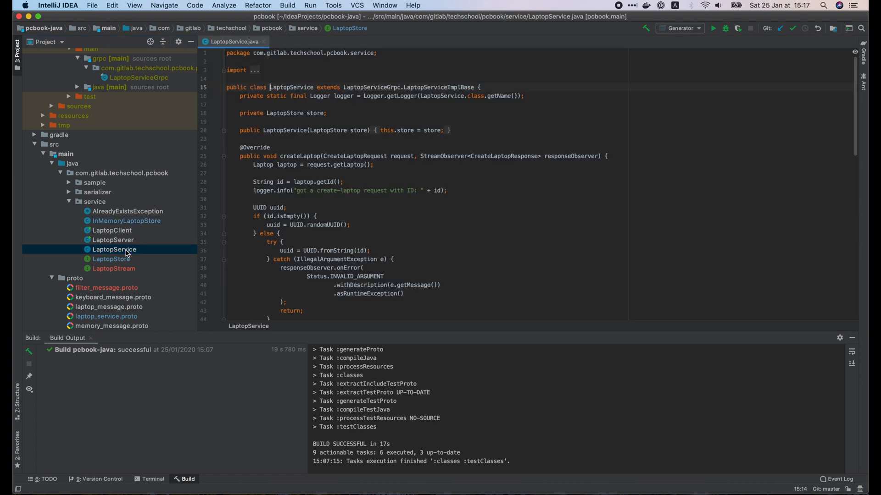
scroll("down", 3)
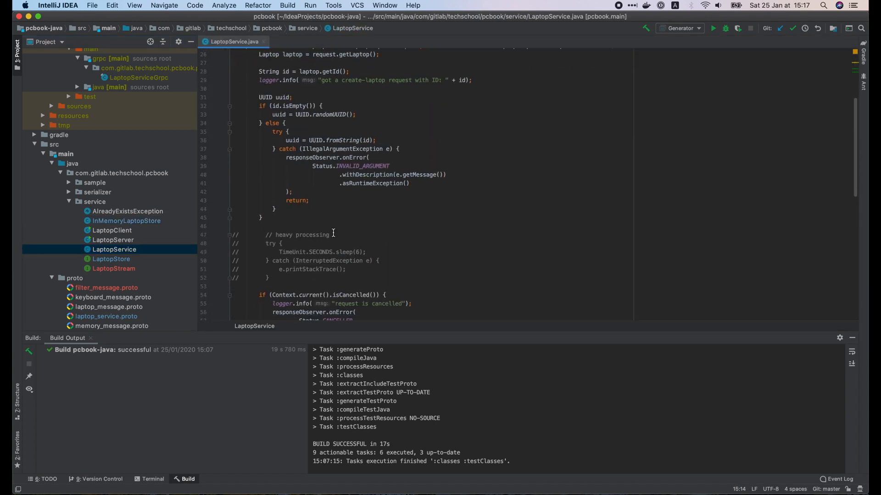
scroll("down", 3)
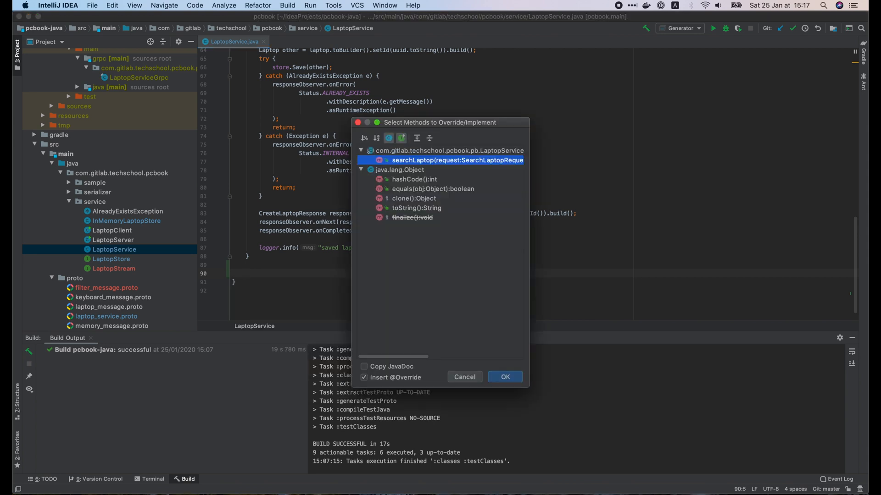
left_click(503, 377)
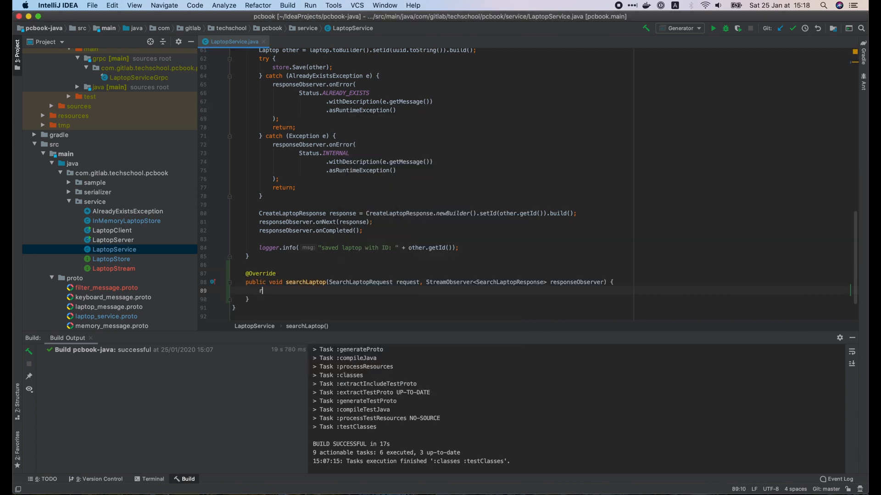
type("equest.get")
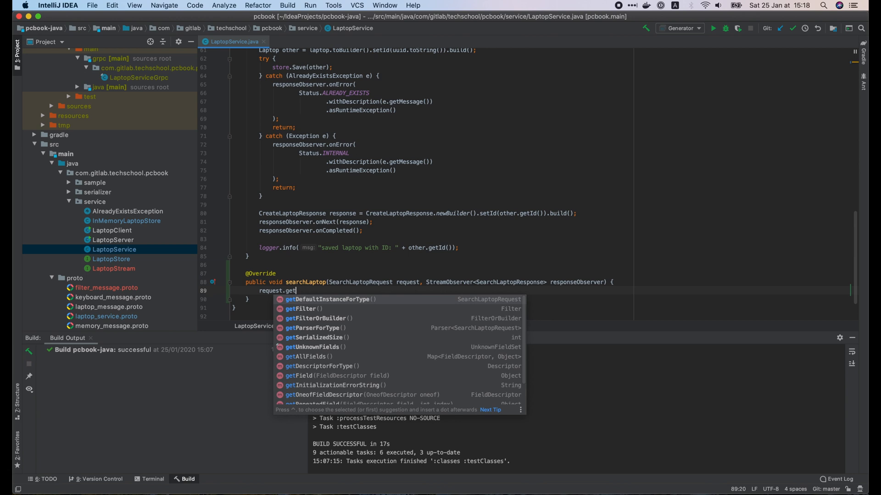
left_click(302, 309)
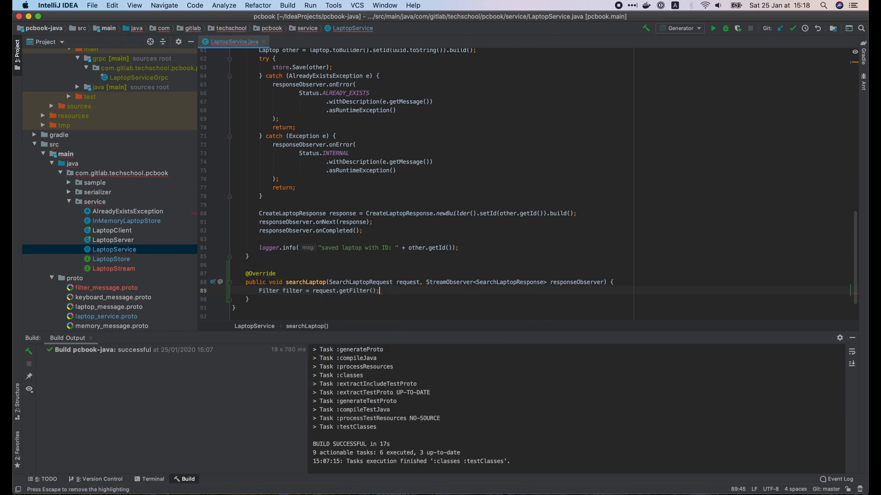
type("logger.info(\"got a search-laptop request with filter:\\n\");")
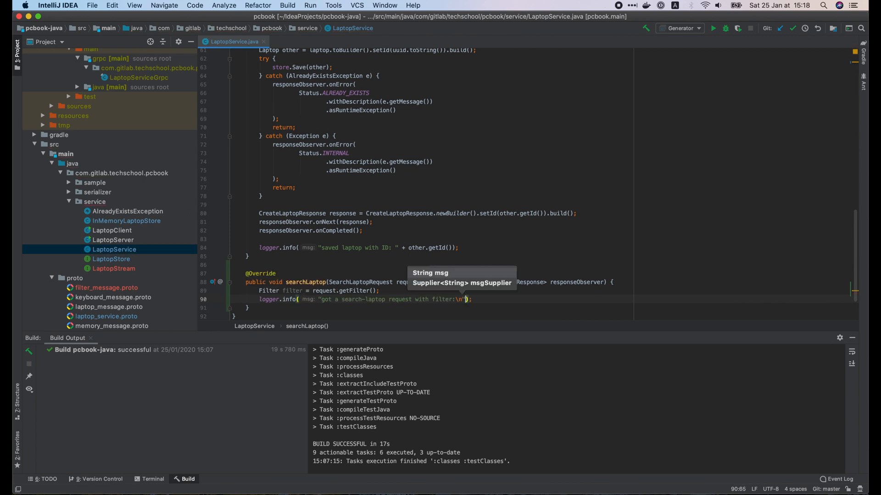
type("+ filter")
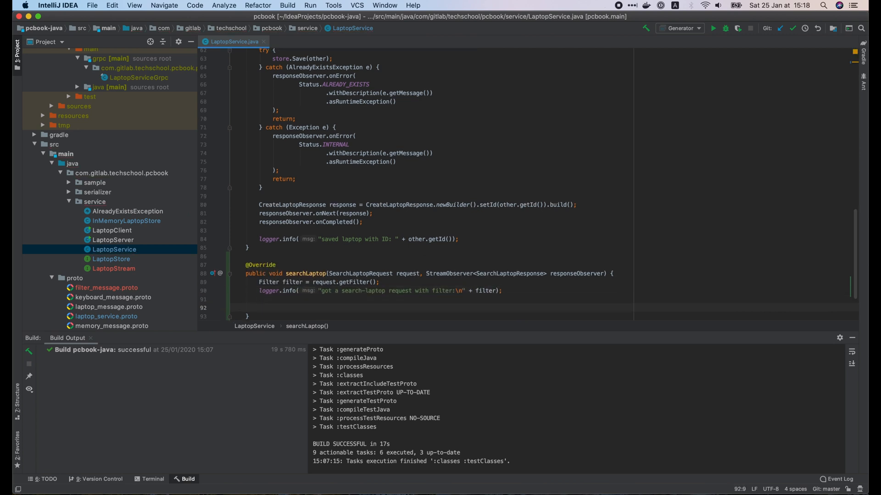
- Call store.Search with an anonymous LaptopStream whose Send logs and emits a SearchLaptopResponse via onNext
type("store.Search(filter, r);")
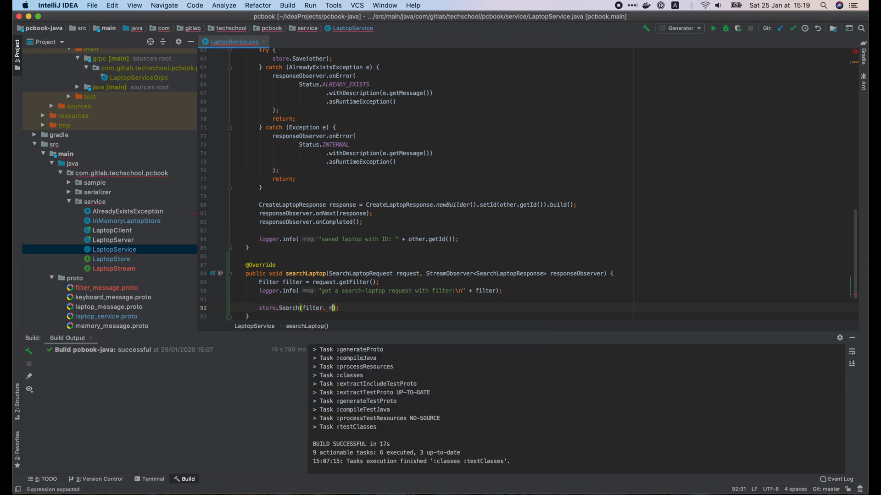
type("new LaptopS")
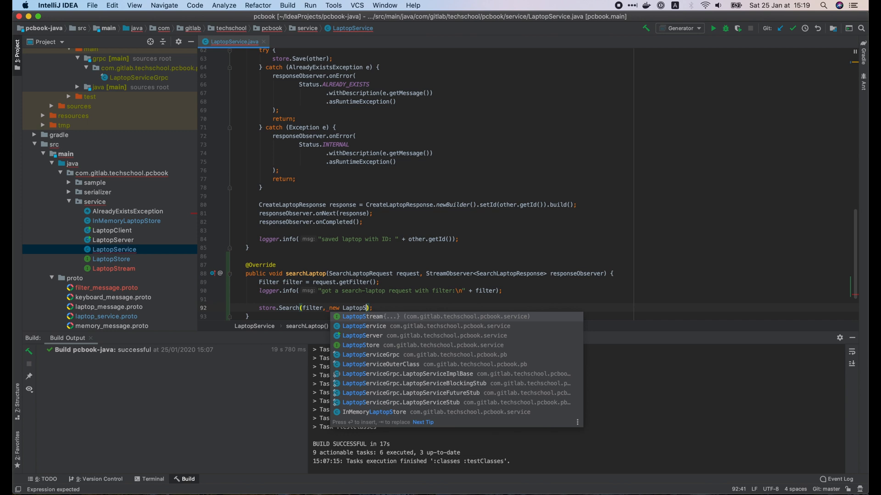
left_click(369, 317)
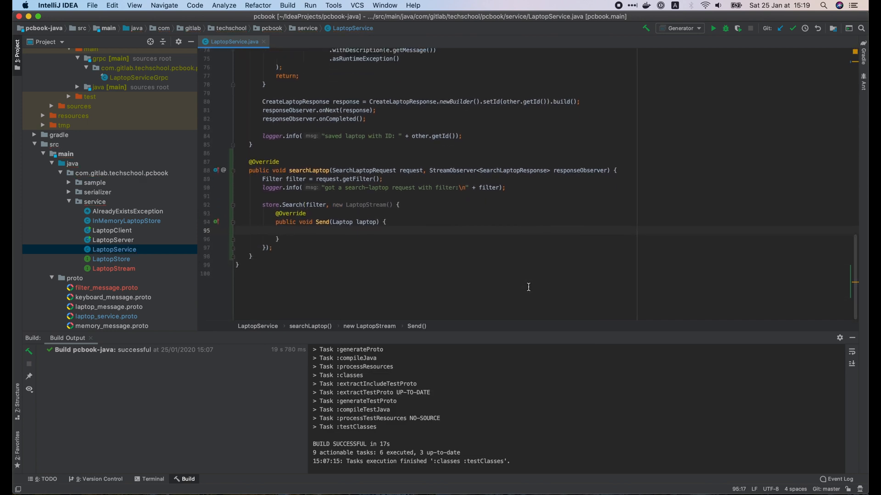
type("logger.info(\"found laptop with ID: \" + laptop.getId());")
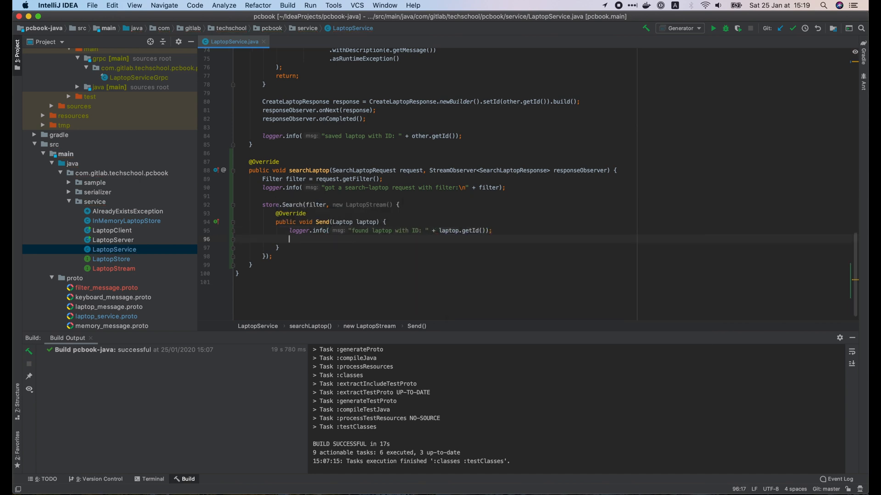
type("SearchLa")
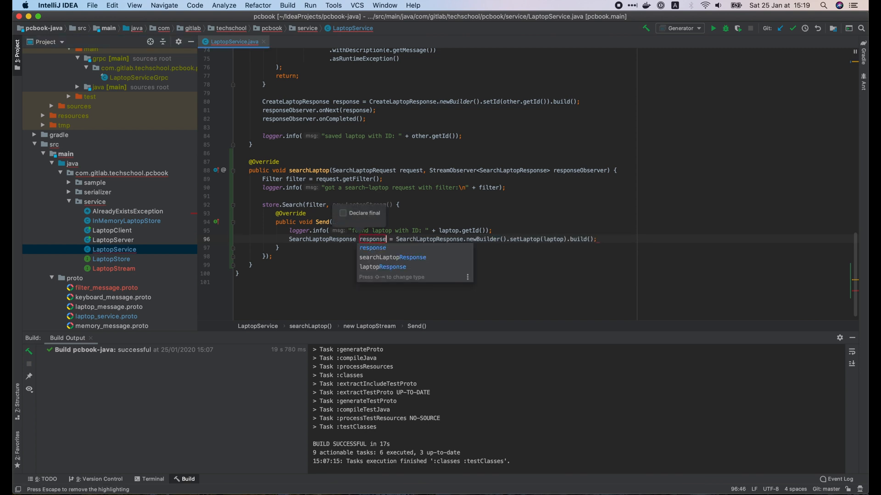
type("responseObserver.onNext(response);")
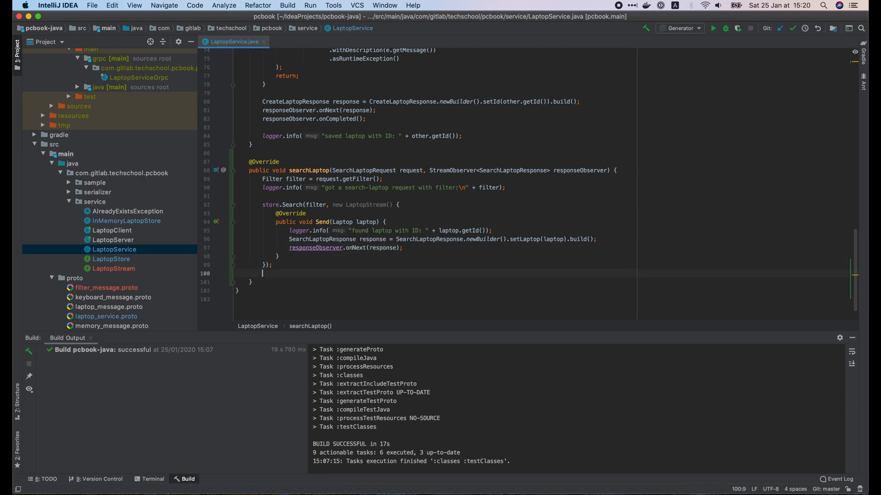
type("responseObserver.onCompleted();")
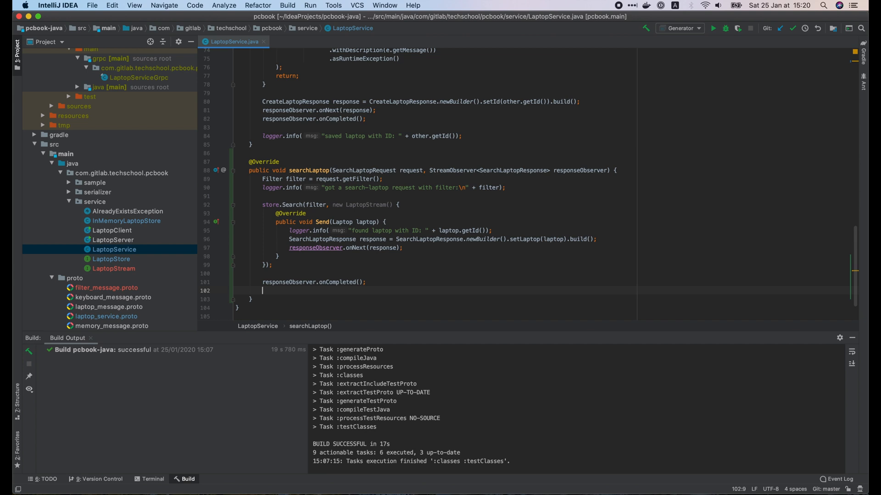
- Complete the stream with onCompleted and log "search laptop completed"
type("logger.info();")
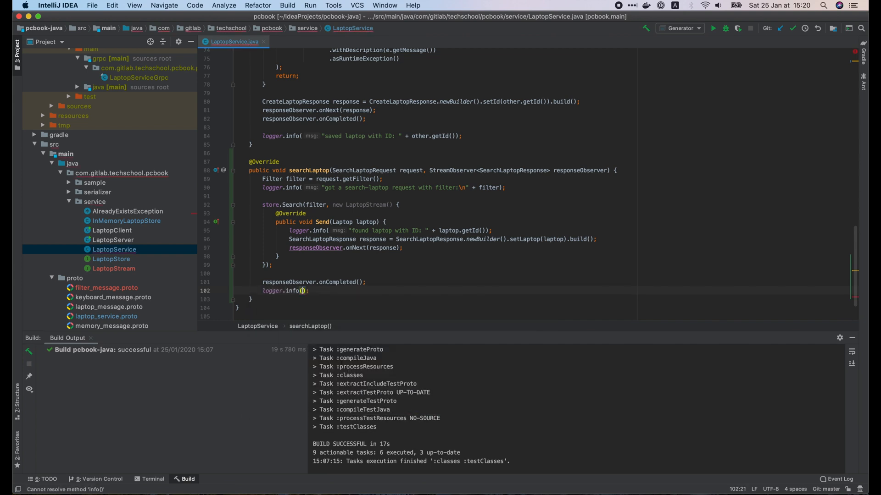
type("msg: \"search laptop completed\"")
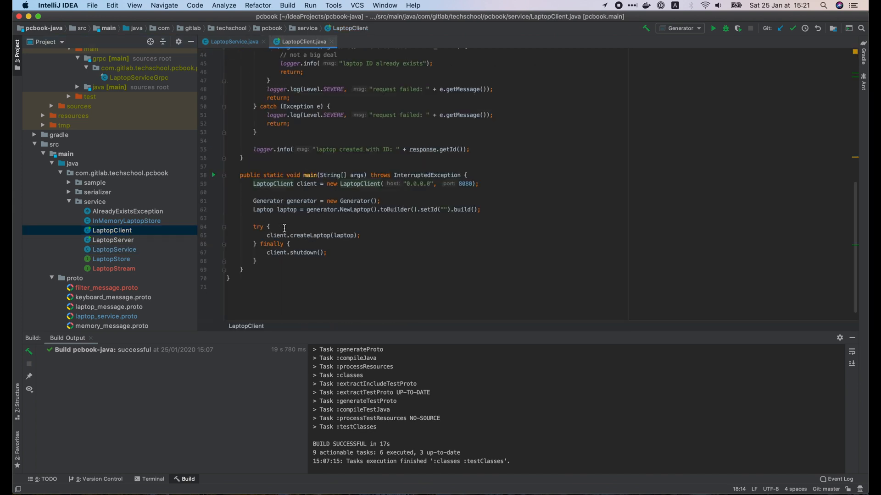
- In LaptopClient.main add a for loop and a Filter with max price, min 4 CPU cores and min GHz
type("fo")
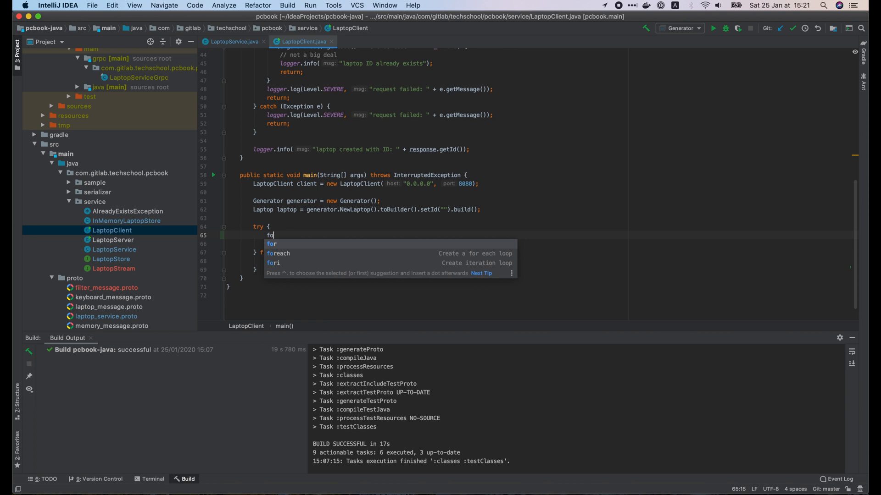
left_click(273, 264)
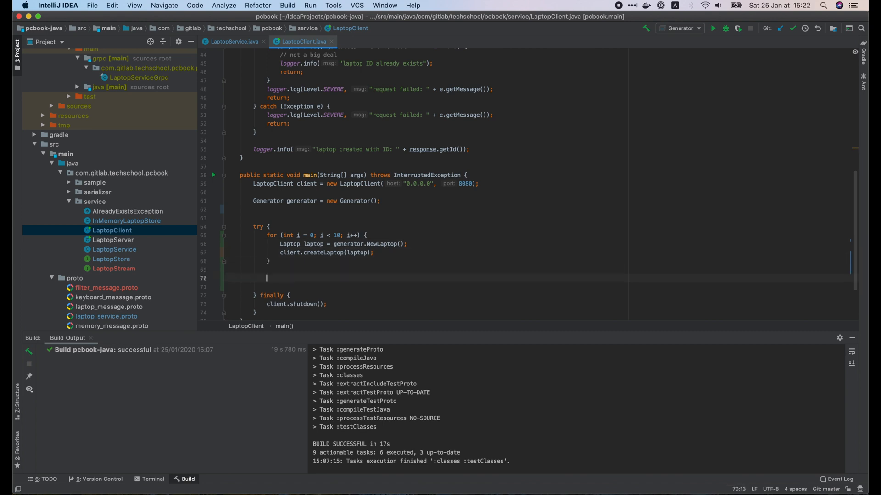
type("Filter.newBuilder(")
type(".setMaxPriceUsd(300")
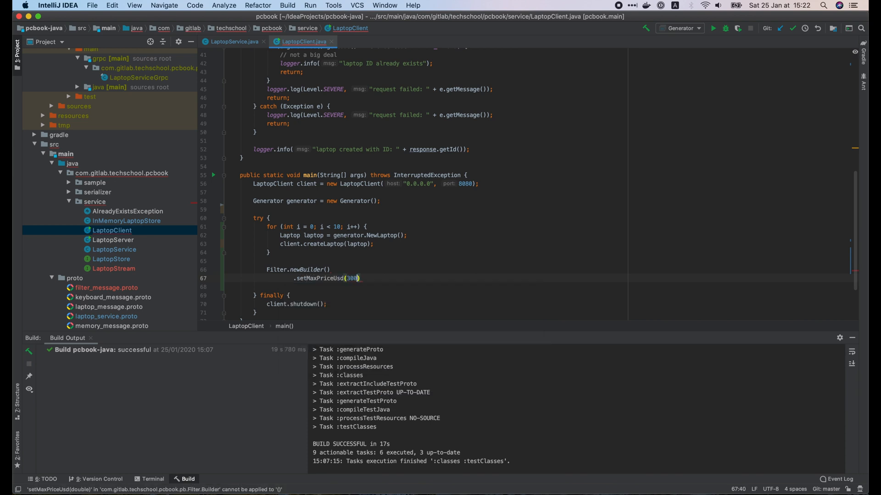
type("0.se")
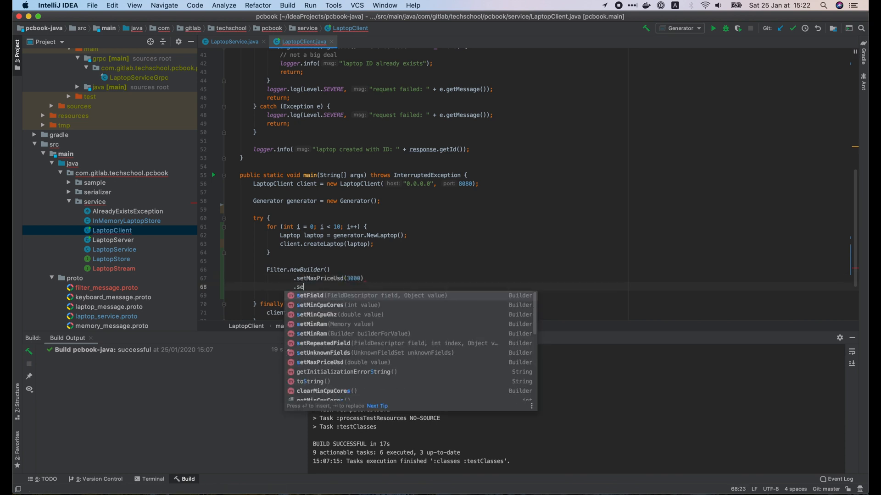
type(".setMinCpuCores(4)")
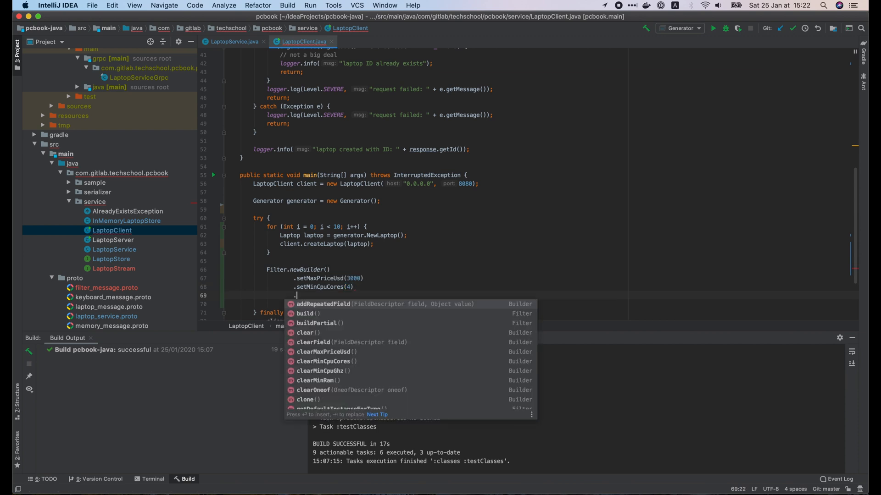
type(".setMinCpuGhz(2.5")
type(".setMinRam(")
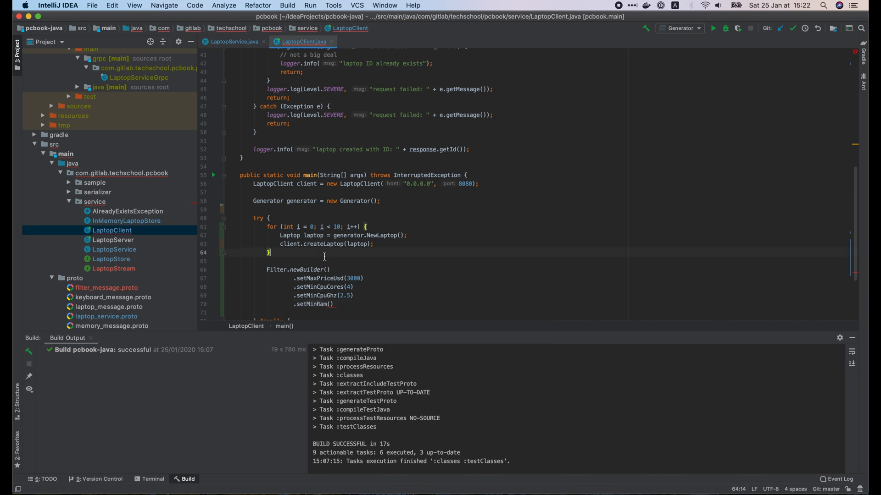
- Build an 8 GIGABYTE minRam Memory, pass it via setMinRam, and begin calling client.SearchLaptop
type("Memory.newBuilder()")
type(".build();")
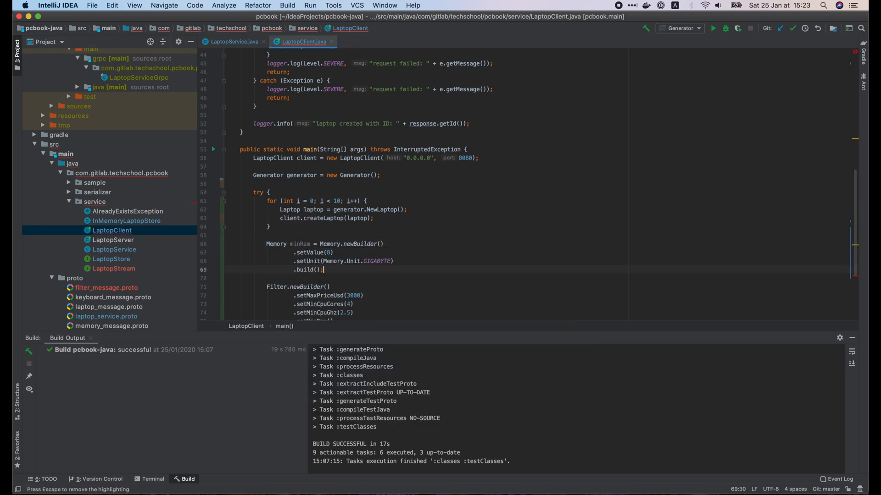
type(".setMinRam(minram")
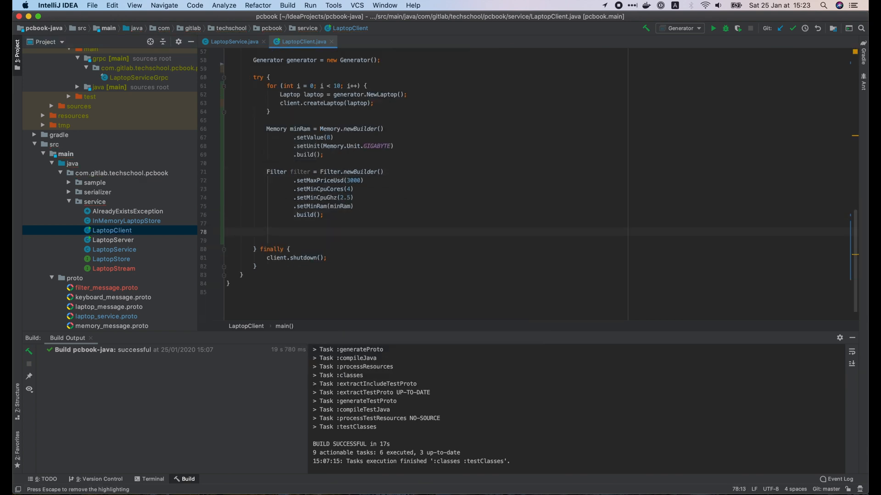
type("client.Sear")
type("logger.info(\"search started\");")
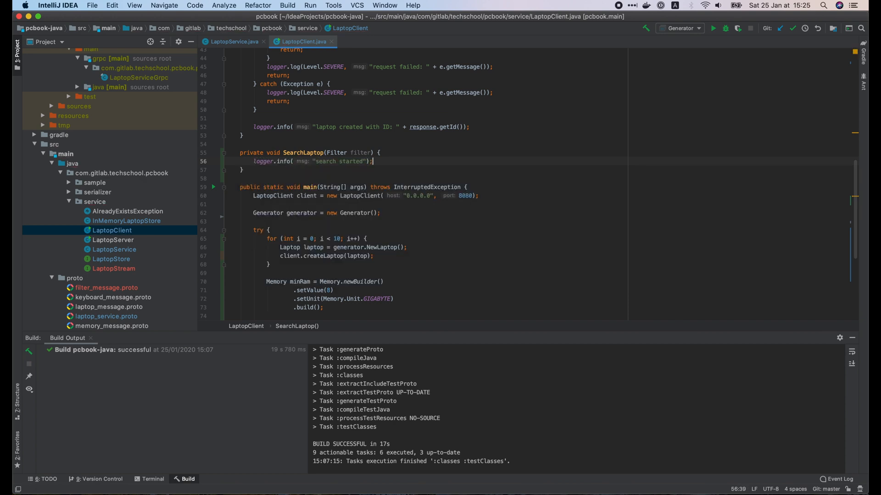
- Build a SearchLaptopRequest variable from the filter and call blockingStub.searchLaptop(request)
type("SearchLaptopRequest")
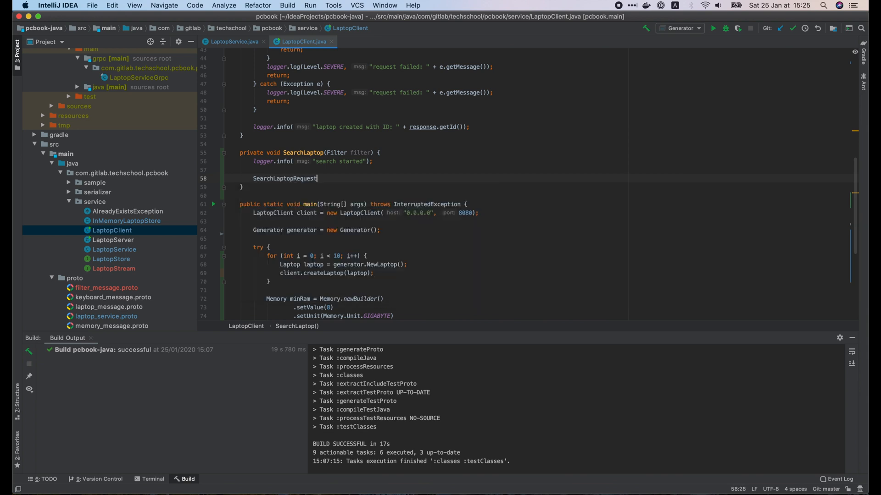
type(".newBuilder().setFilter()")
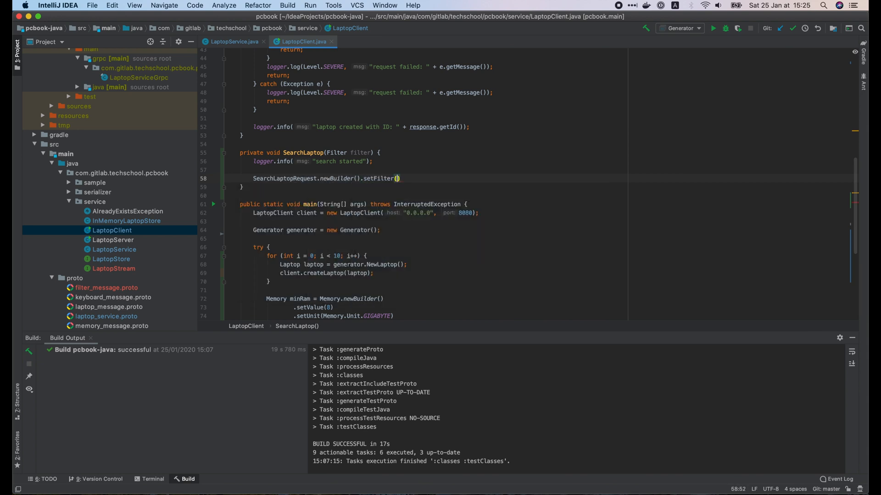
type("filter).bu")
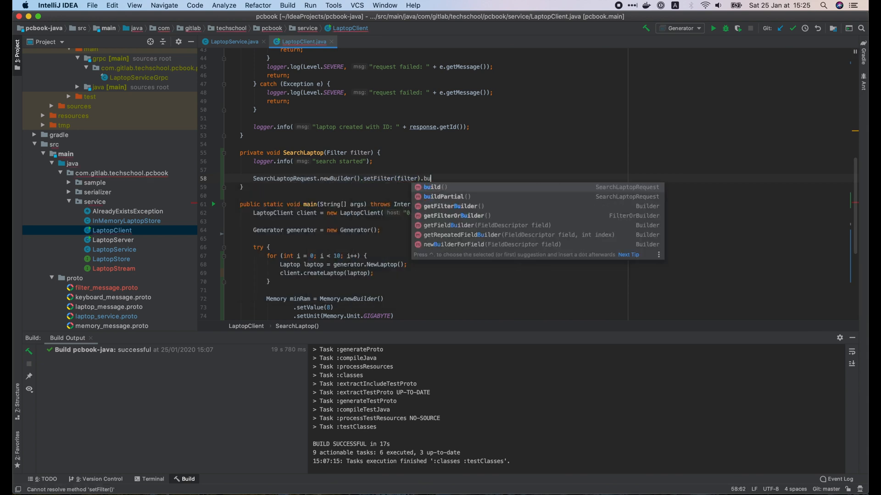
key("Enter")
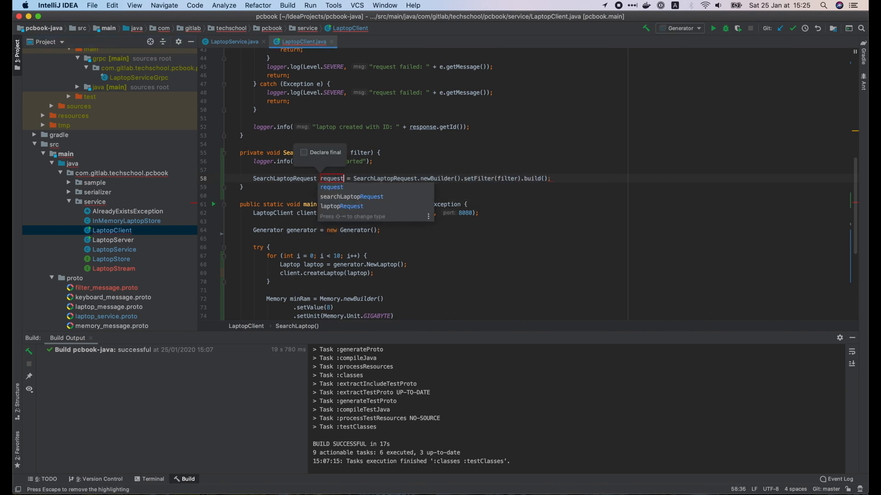
type("blockingStub")
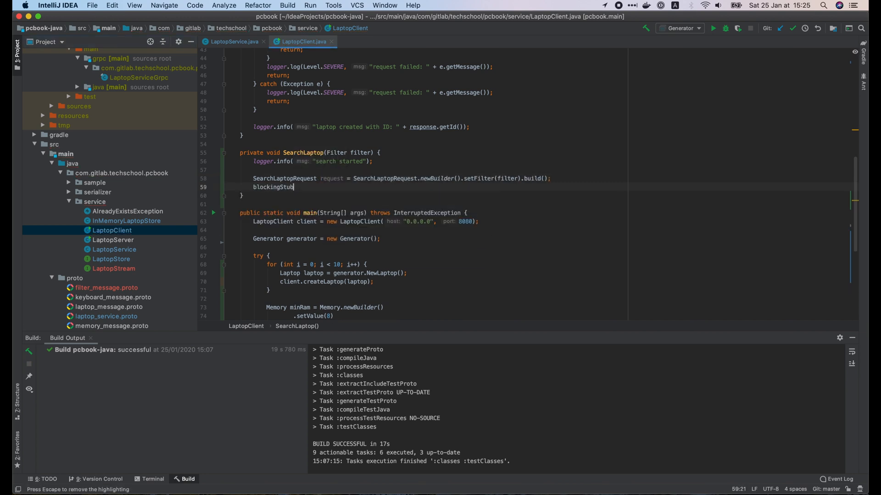
type(".searchLaptop()")
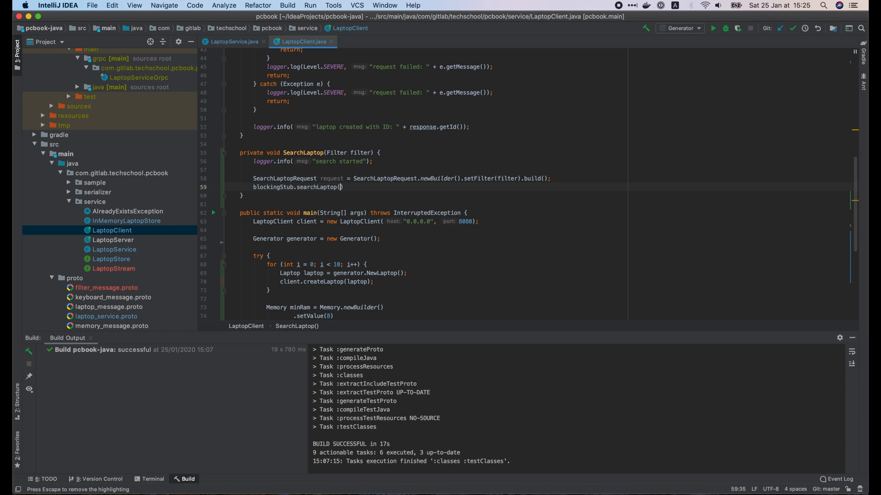
type("request")
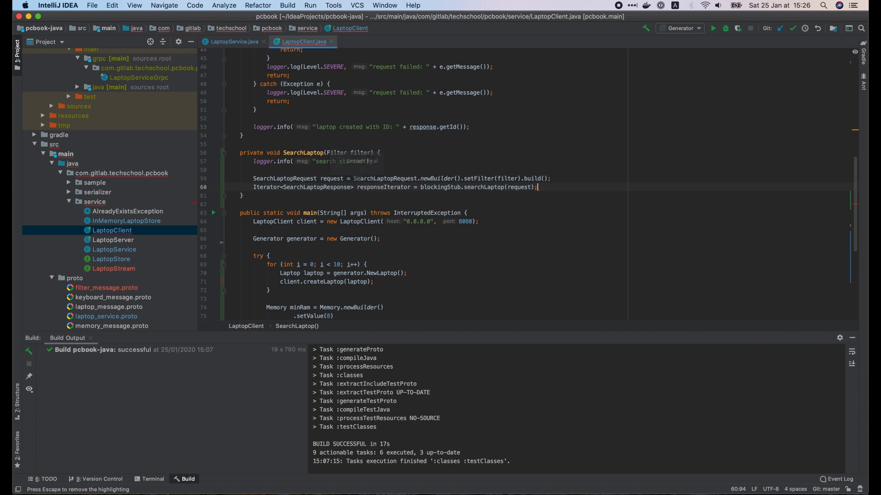
- Loop while responseIterator.hasNext() logging each laptop ID, then log "search completed"
type("while")
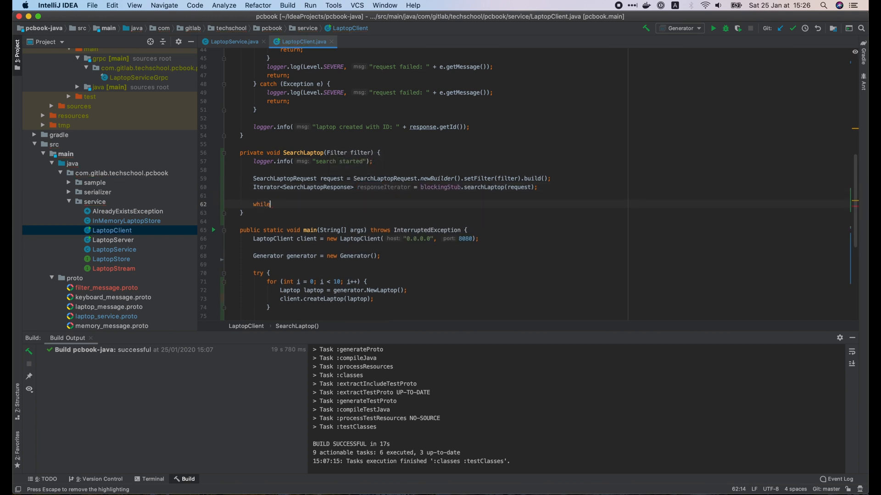
type("(responseIterator)")
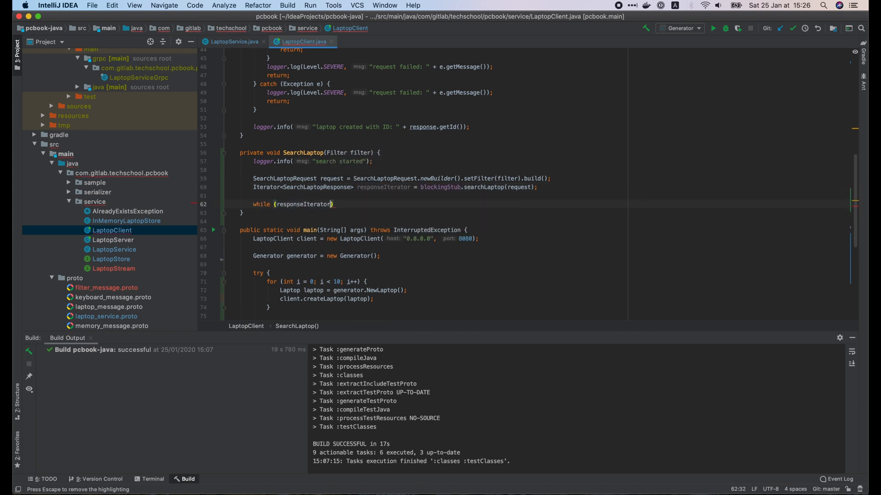
type(".hasNext()")
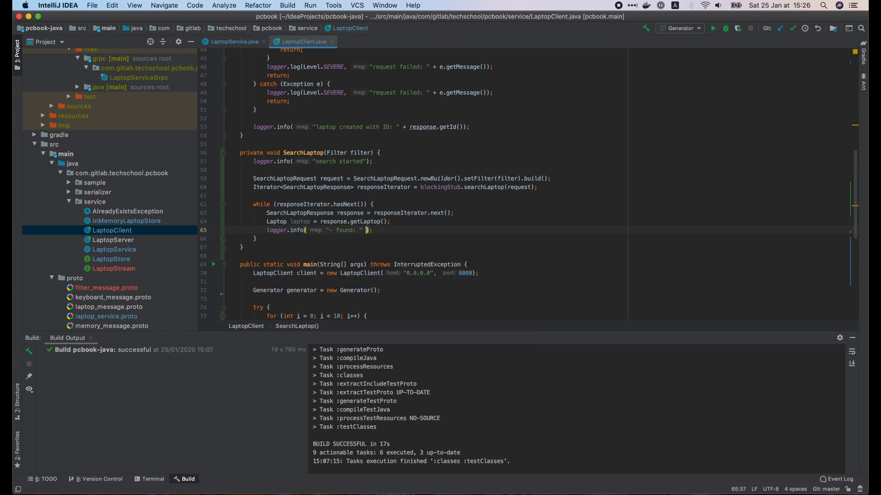
type("laptop.getId(")
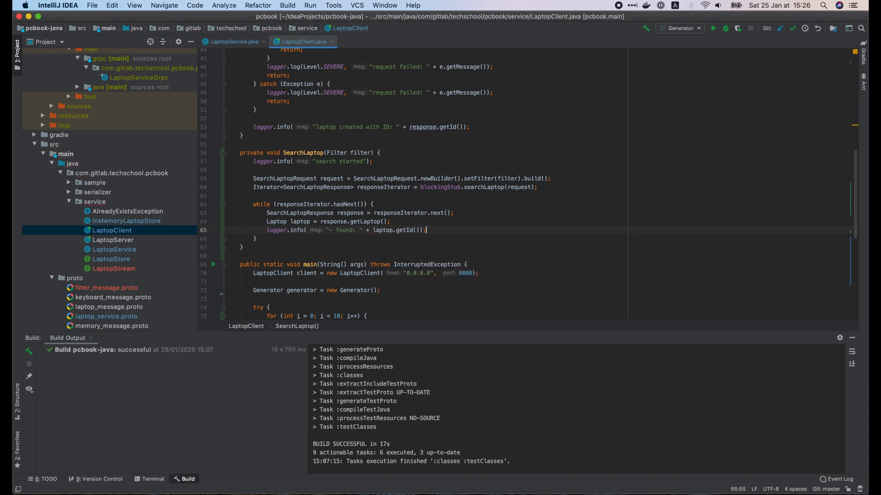
type("logger.info(\"\");")
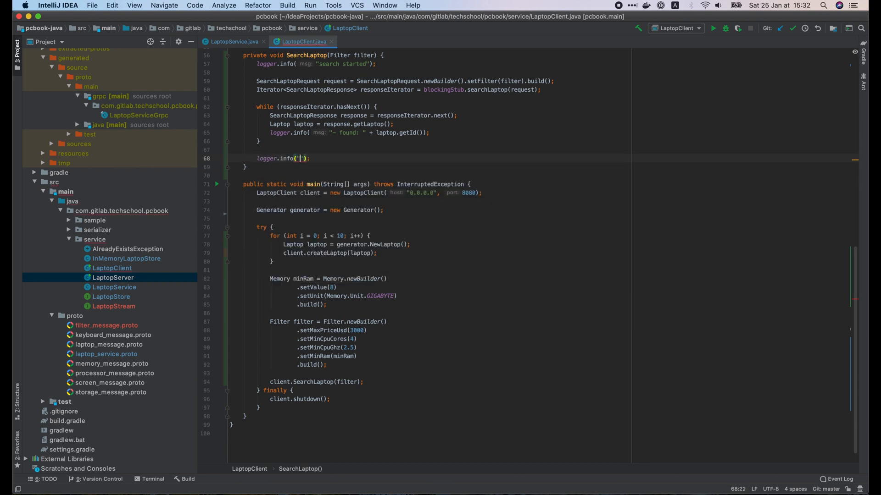
type("msg: \"search completed\"")
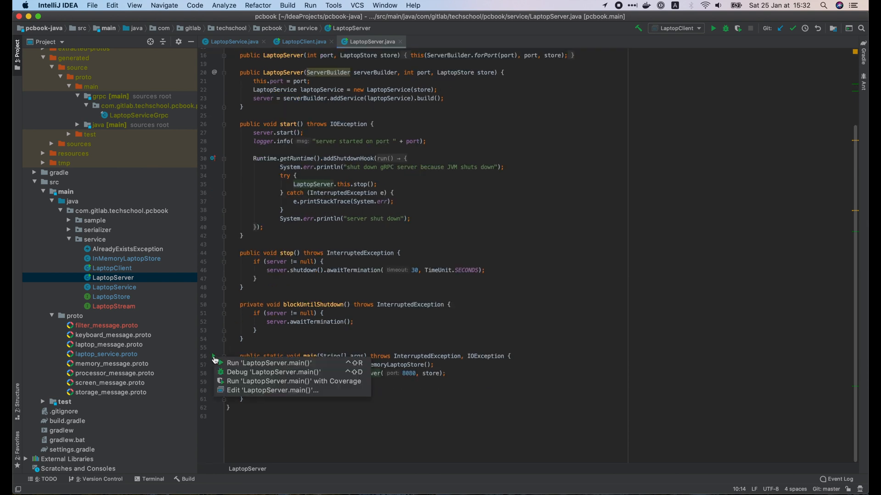
- Run LaptopServer on port 8080 and LaptopClient, which logs four found laptop IDs and 'search completed'
left_click(270, 363)
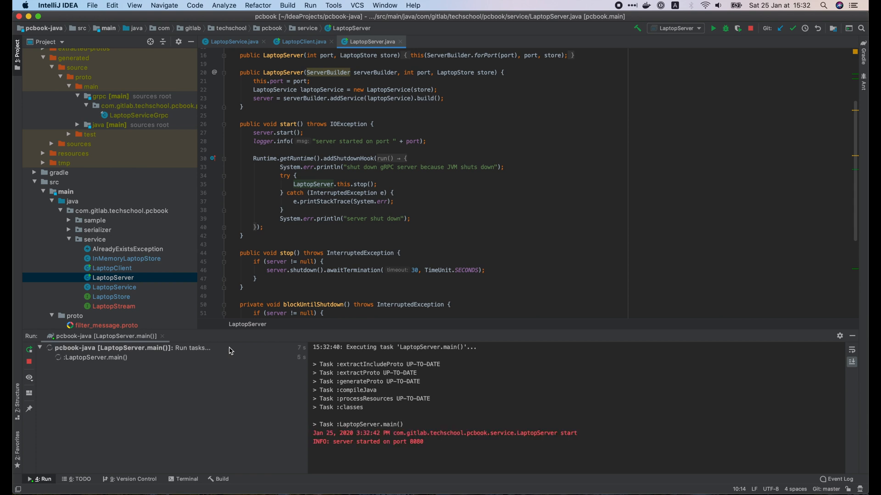
left_click(302, 41)
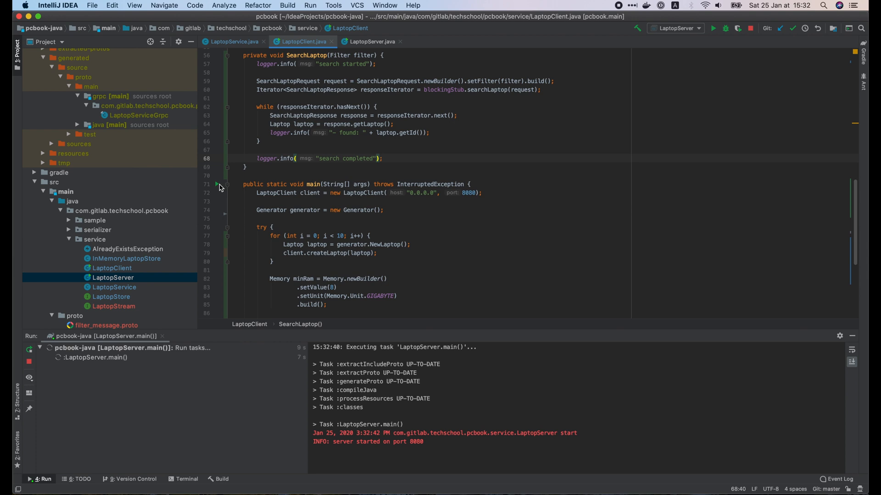
left_click(714, 28)
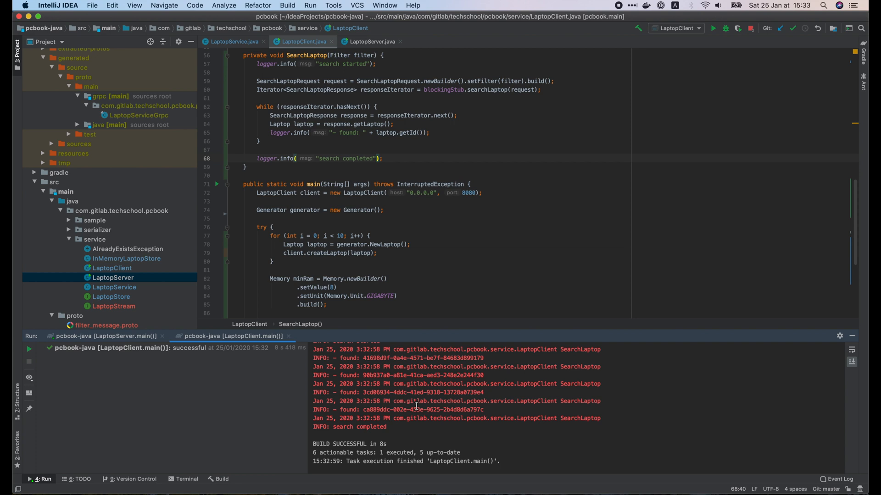
scroll("up", 3)
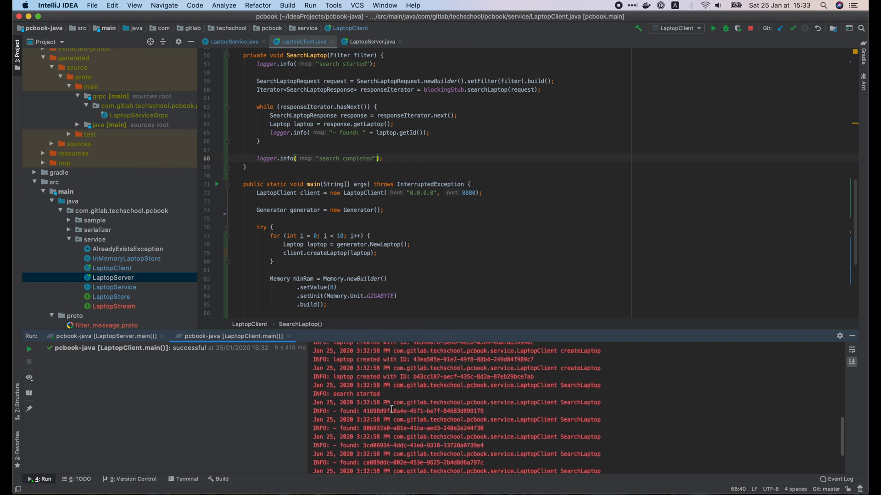
scroll("down", 3)
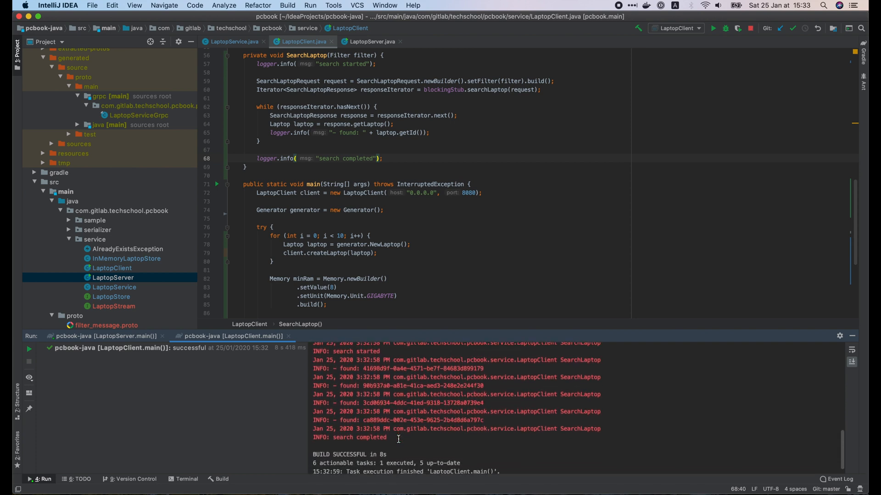
- Review the server's search output and stop the running LaptopServer
left_click(104, 336)
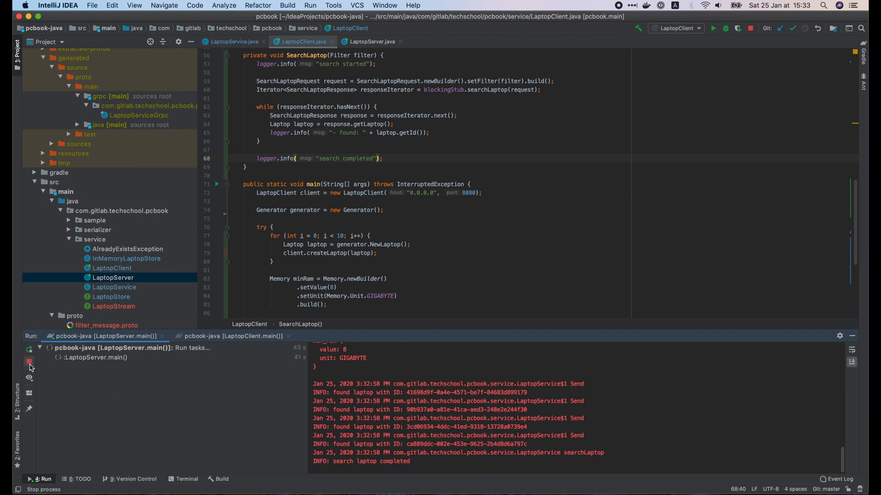
left_click(30, 364)
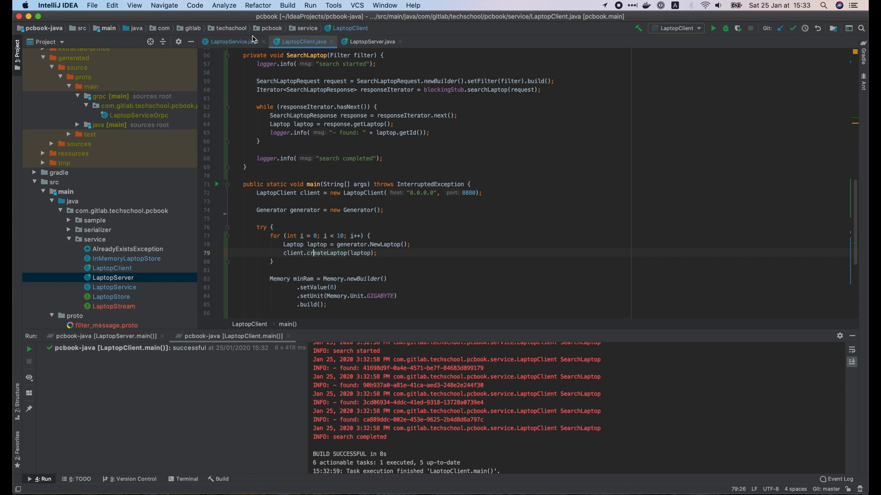
- Make InMemoryLaptopStore's Search sleep one second per laptop inside exception handling
left_click(232, 41)
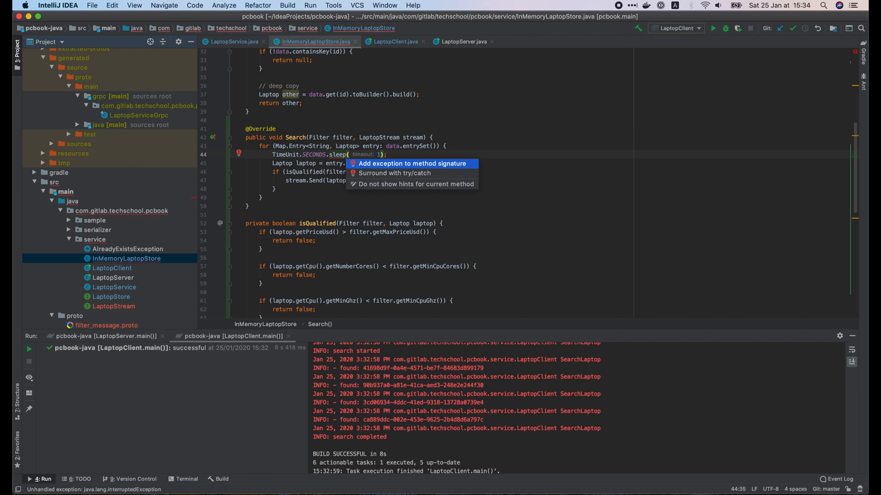
left_click(395, 174)
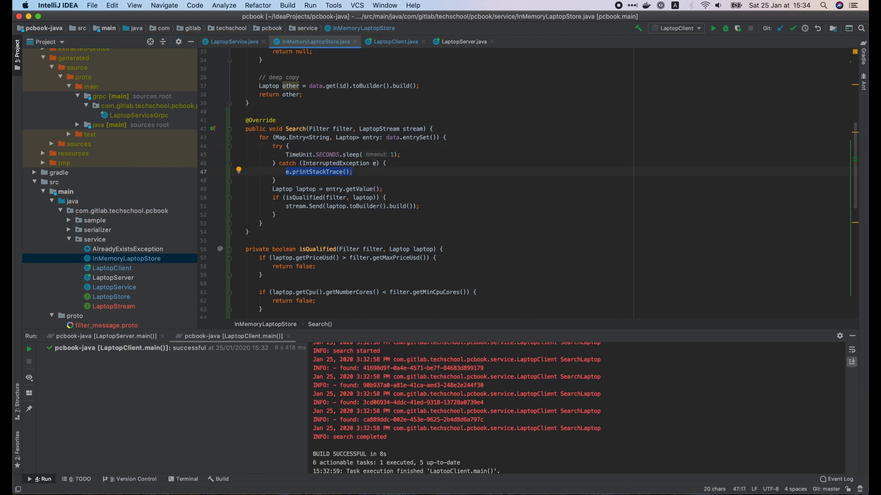
- Give the client's SearchLaptop a 5-second deadline in try/catch logging Level.SEVERE 'request failed' and returning
left_click(394, 42)
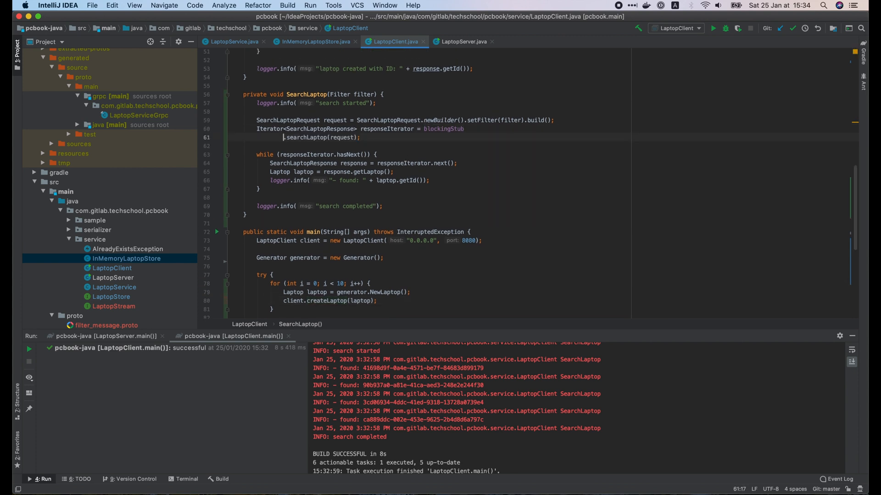
type(".withDeadlineAfter(5,")
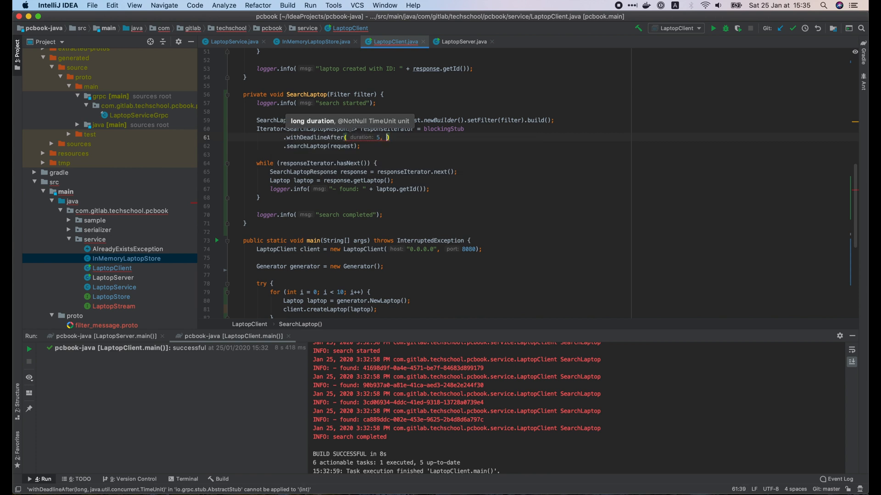
type("Timeunit.se")
type("} catch (Exception e")
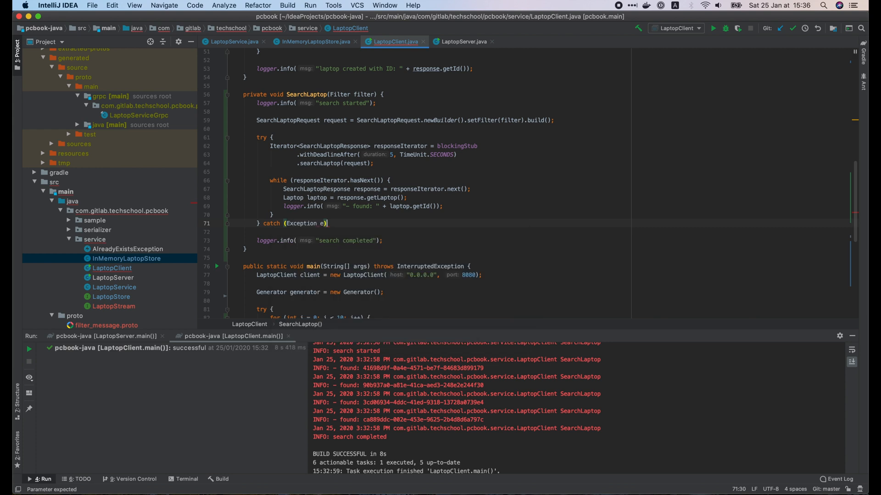
type("{")
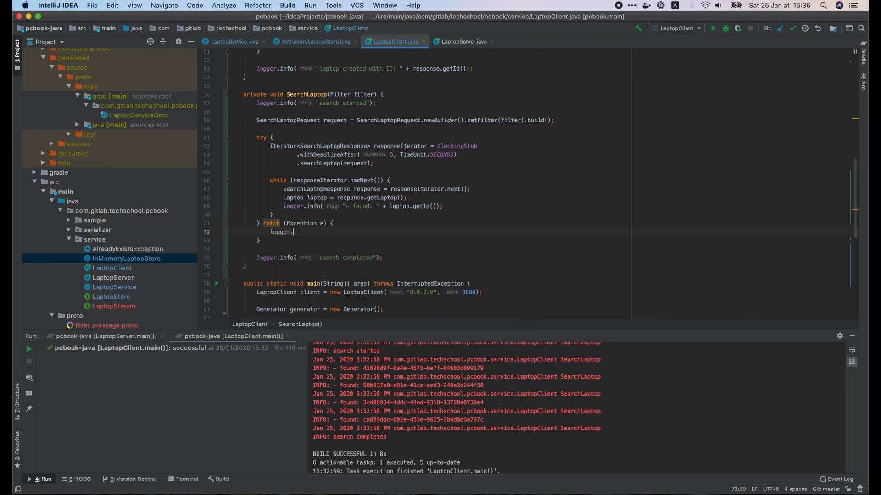
type("log(Level.SEVERE, \"request failed: \" + e.getMessage());")
type("return;")
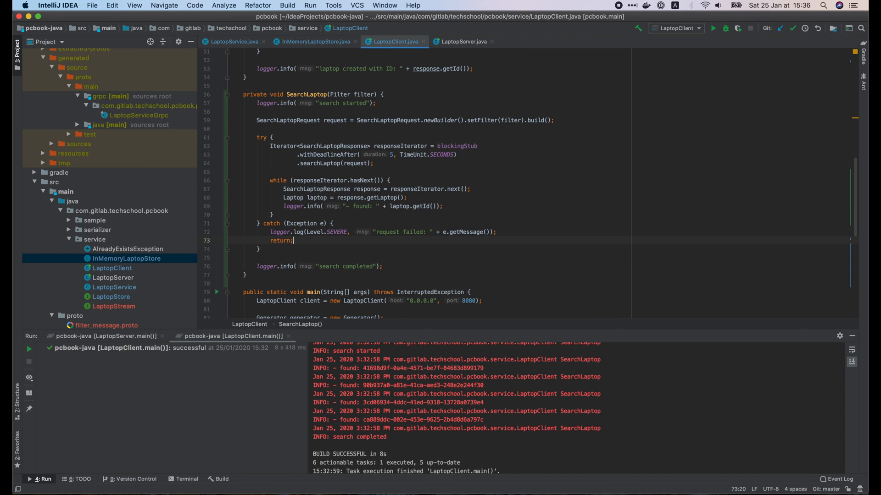
- Rerun LaptopServer and run LaptopClient, which fails with DEADLINE_EXCEEDED after about 5 seconds
left_click(101, 336)
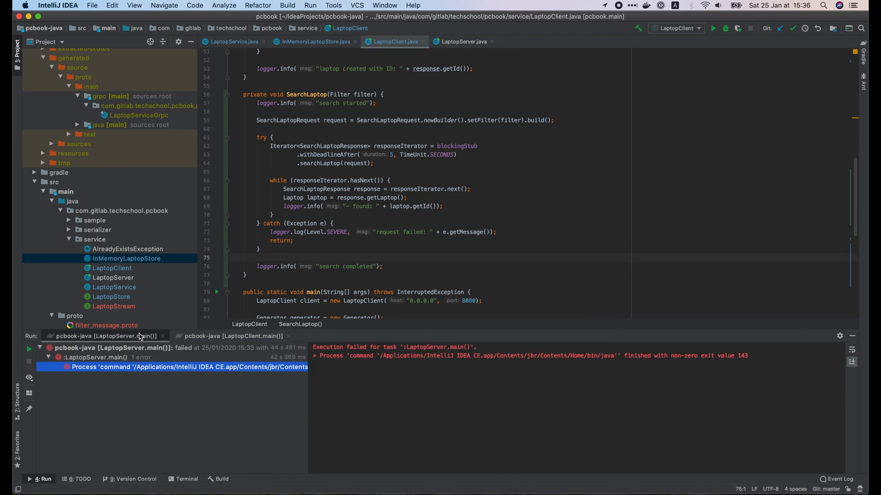
left_click(29, 349)
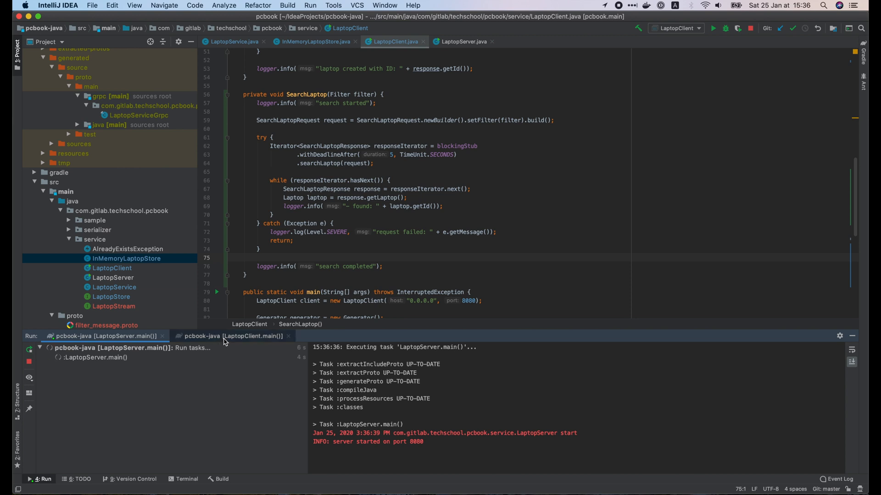
left_click(232, 336)
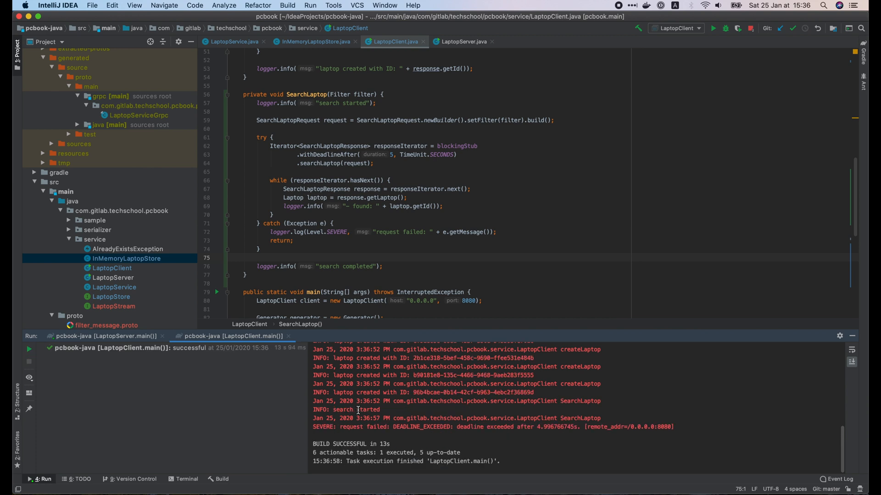
- Check the server's search log, run the client once more, and stop the server
left_click(104, 336)
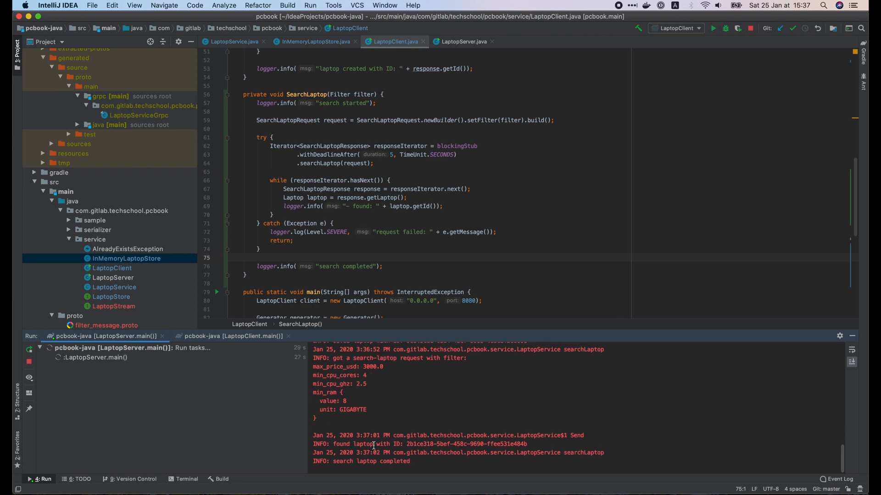
left_click(229, 336)
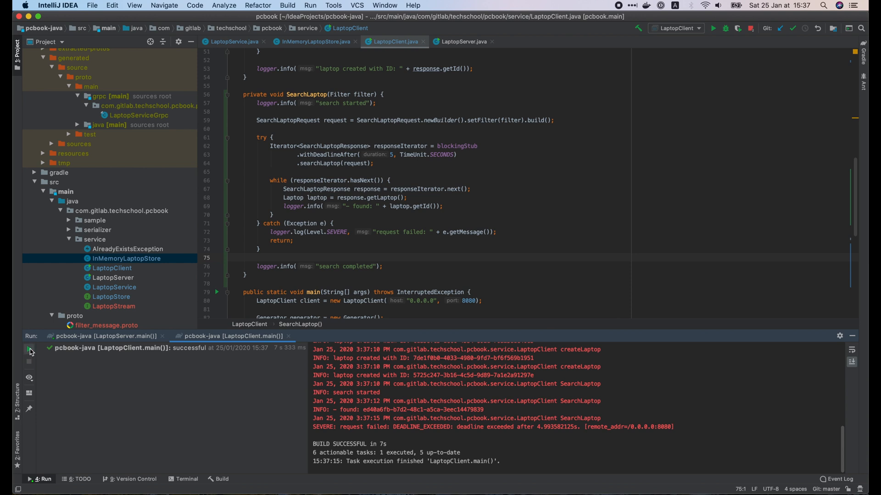
left_click(104, 336)
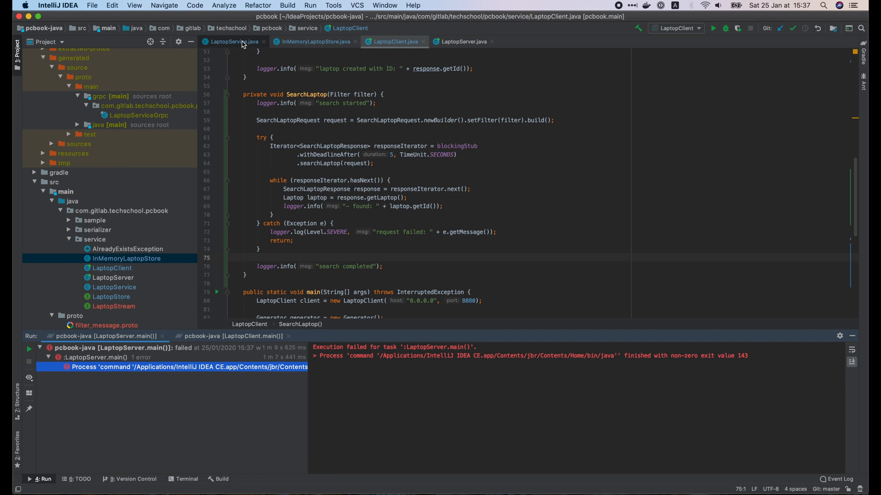
- Add a gRPC Context ctx parameter to LaptopStore.Search
left_click(233, 41)
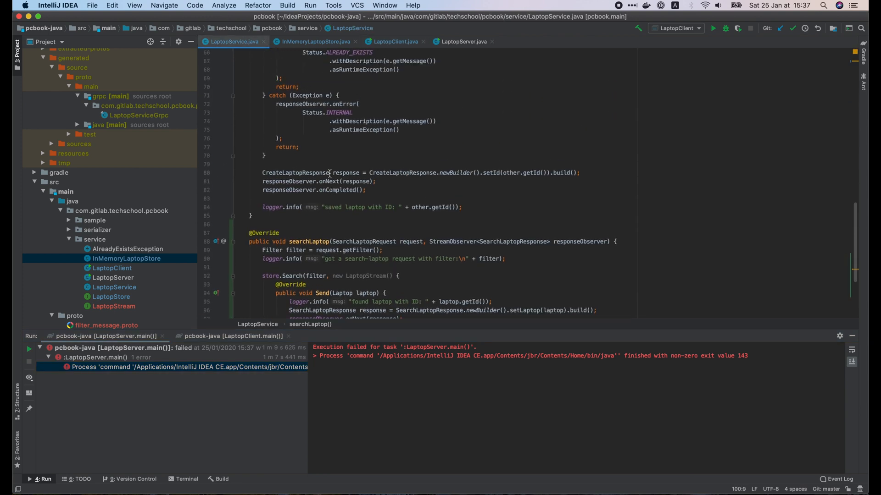
scroll("up", 3)
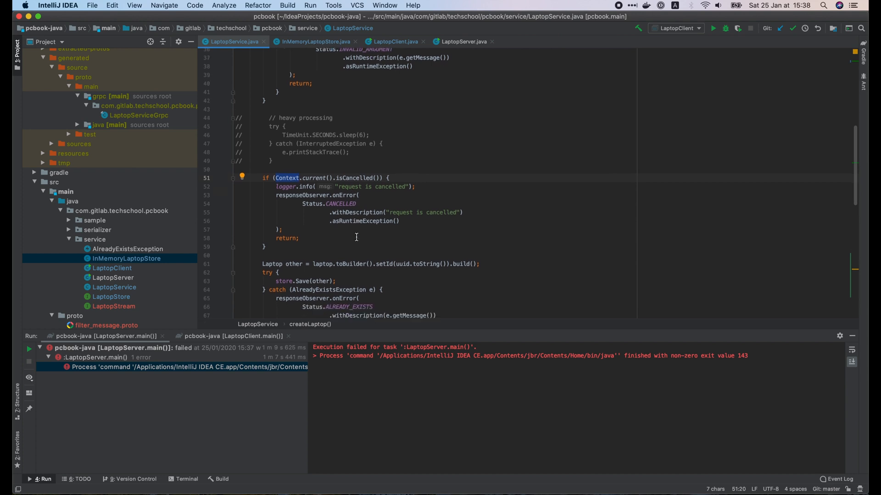
scroll("down", 3)
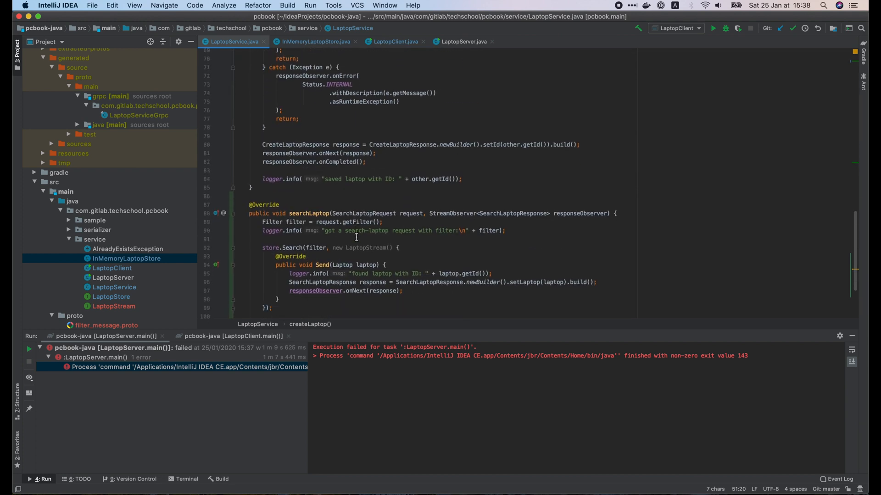
scroll("down", 3)
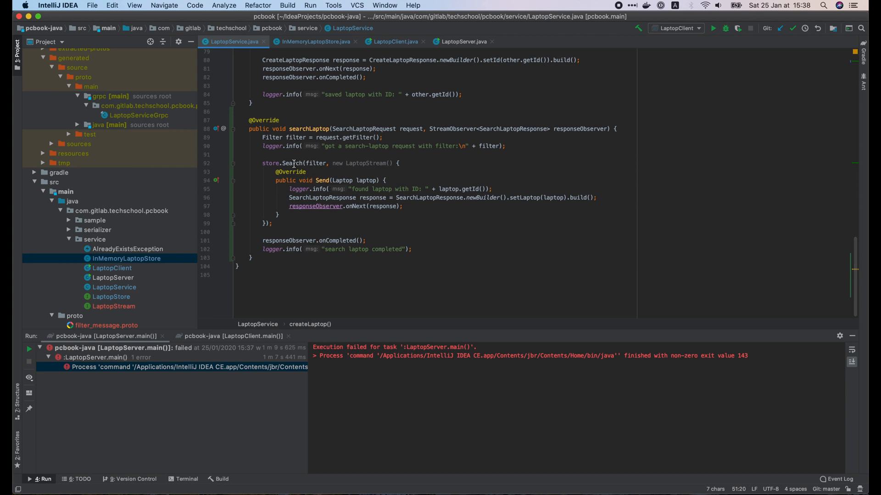
mouse_move(128, 299)
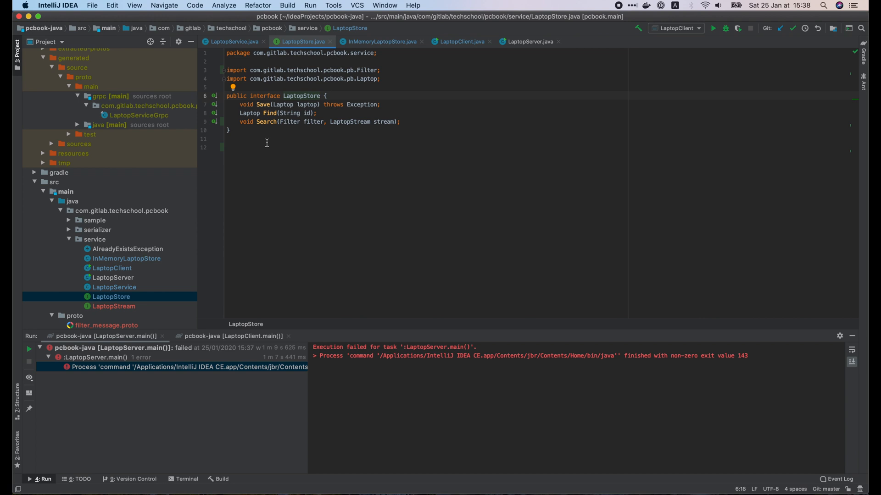
type("Context ctx,")
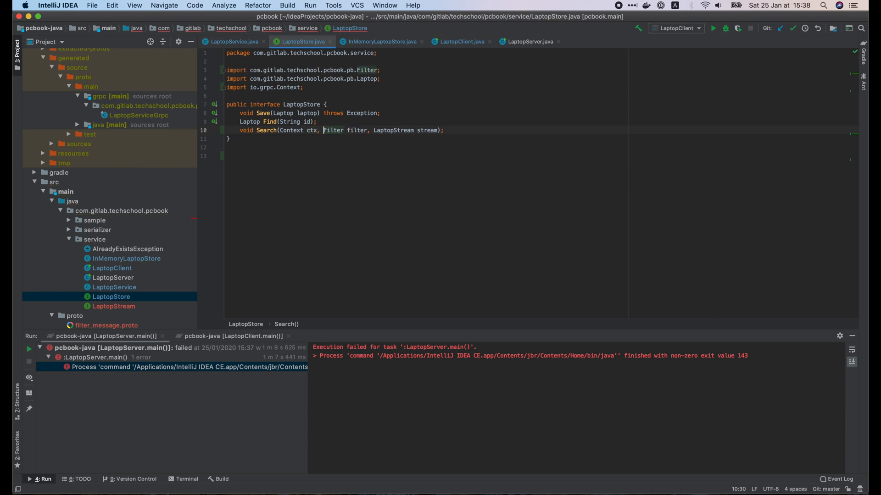
- In InMemoryLaptopStore.Search, return when ctx.isCancelled(), logging 'context is cancelled'
left_click(382, 41)
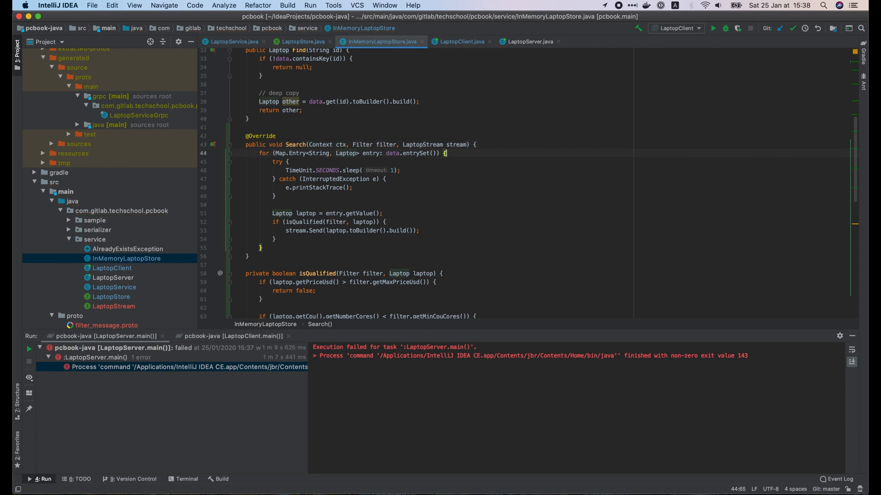
type("if (ctx.")
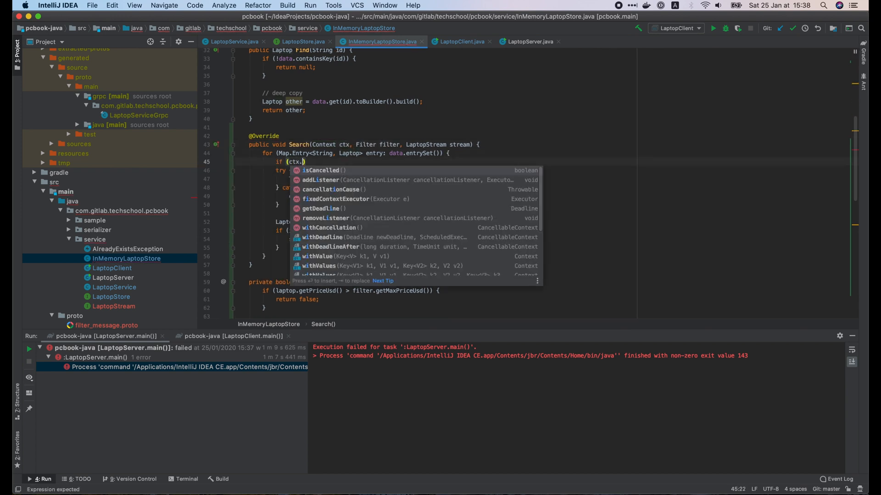
left_click(321, 170)
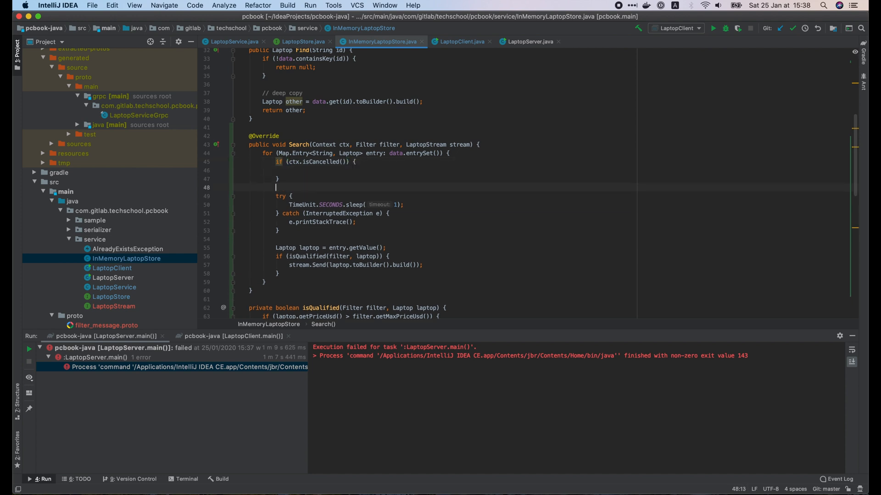
type("return;")
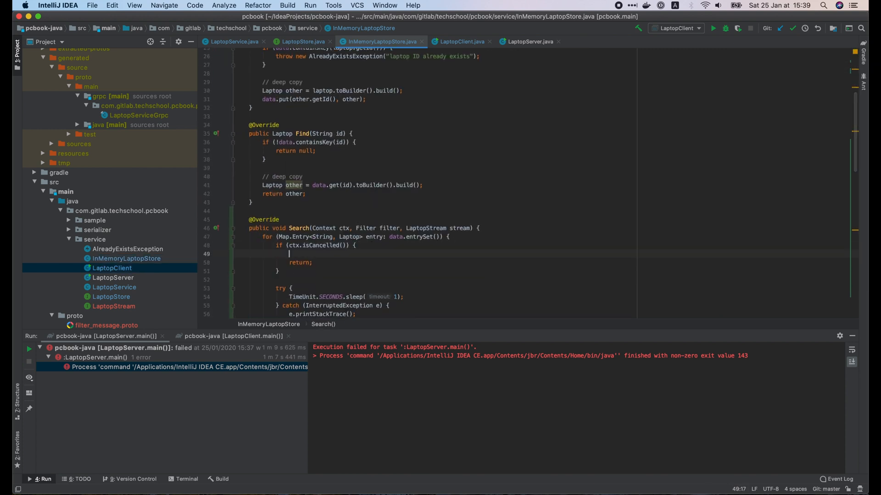
type("logger.info(\"context is cancelled\");")
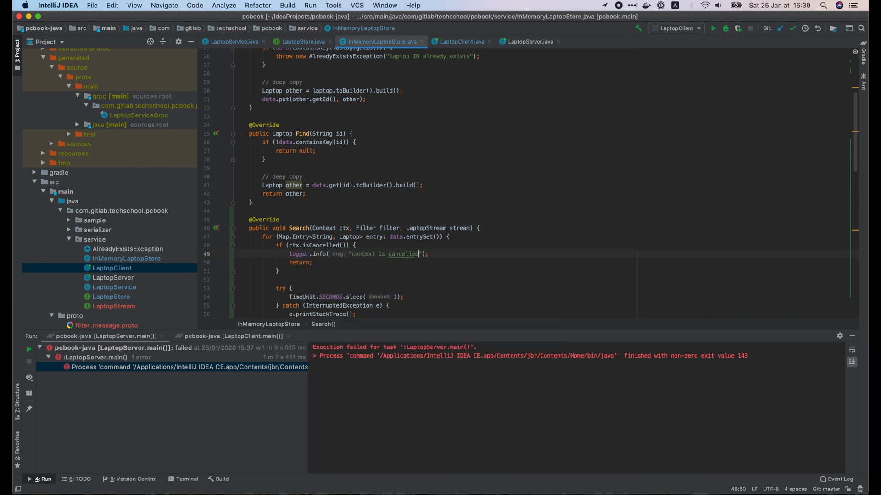
scroll("down", 3)
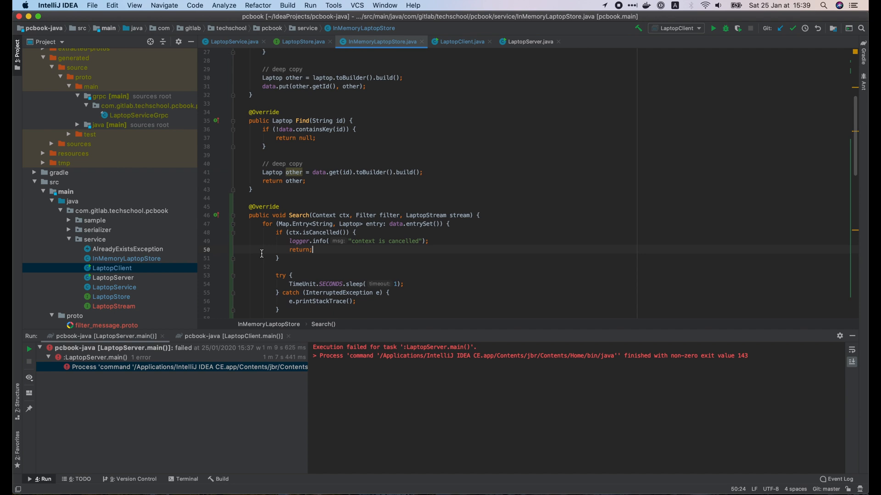
- Pass Context.current() to store.Search in LaptopService, rerun server and client, and see 'context is cancelled' logged
left_click(233, 42)
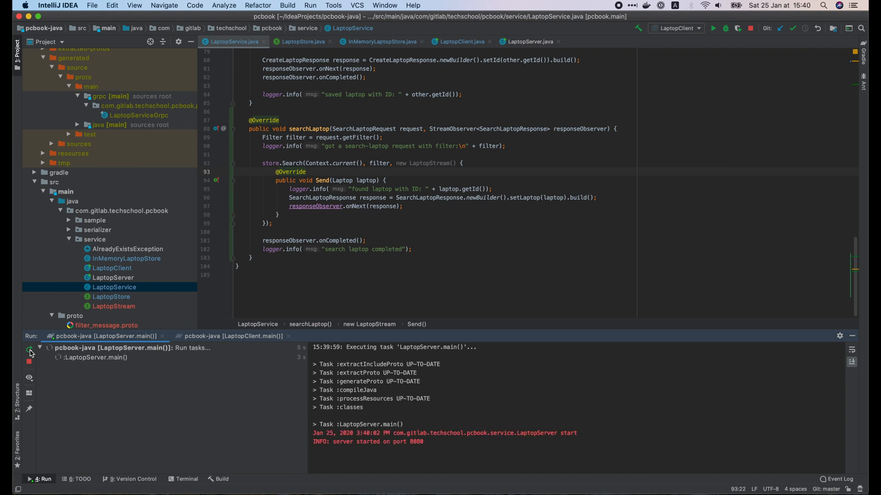
left_click(231, 336)
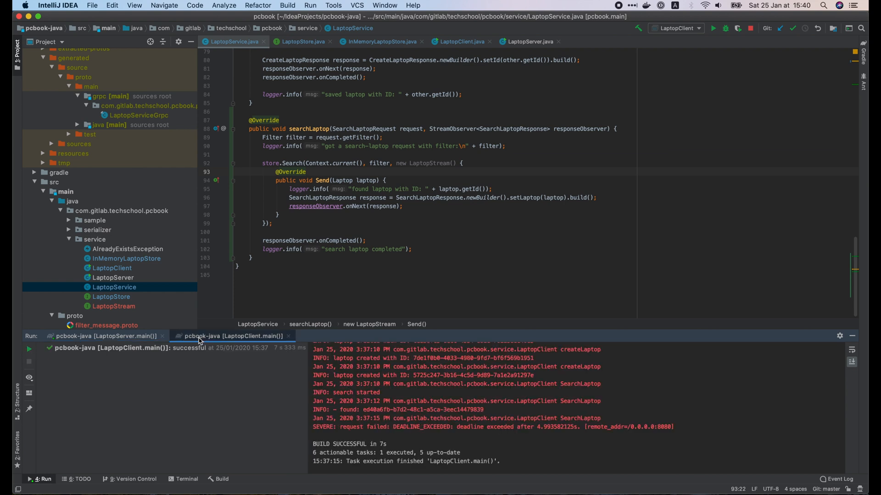
left_click(28, 349)
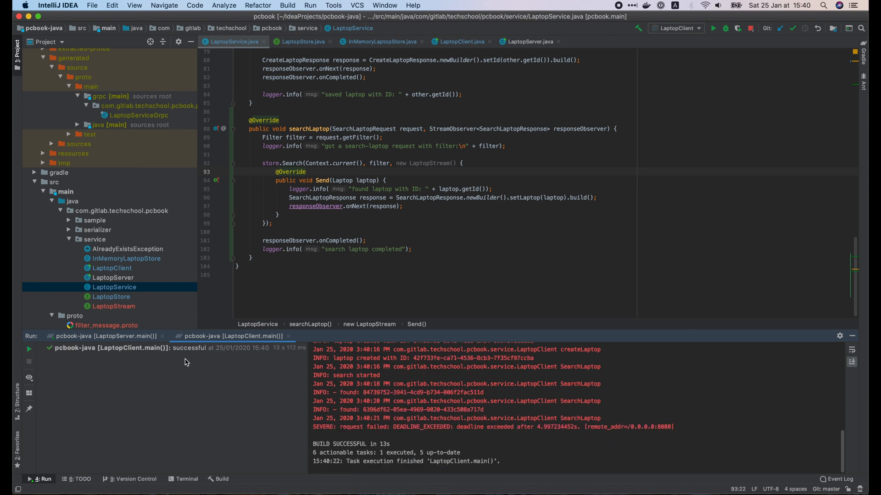
left_click(104, 336)
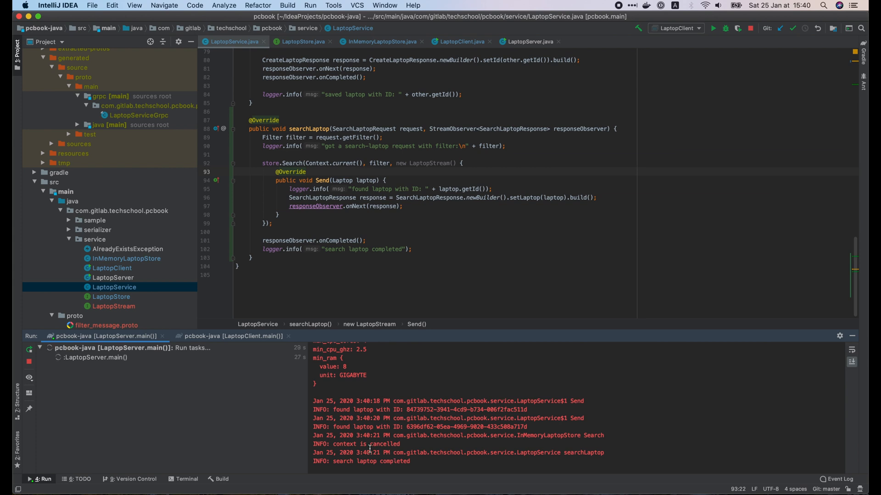
left_click(356, 444)
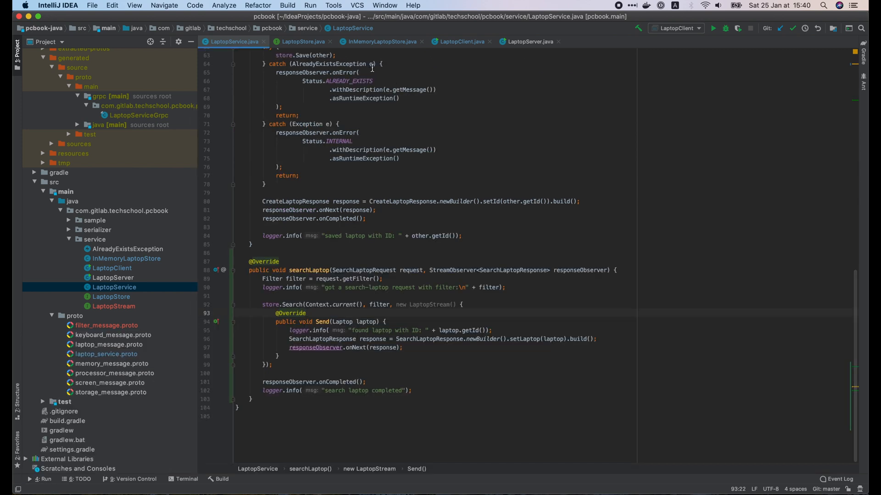
- Comment out the try/catch around TimeUnit.SECONDS.sleep(1) in InMemoryLaptopStore.Search
left_click(381, 41)
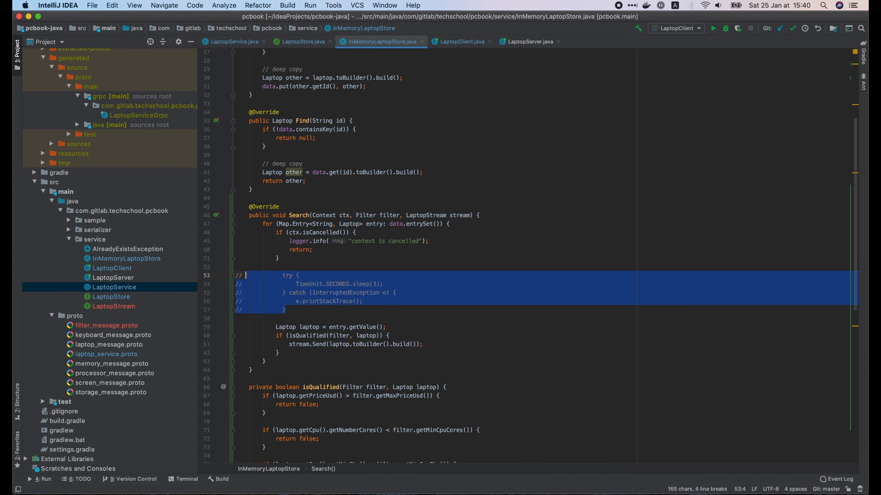
left_click(281, 283)
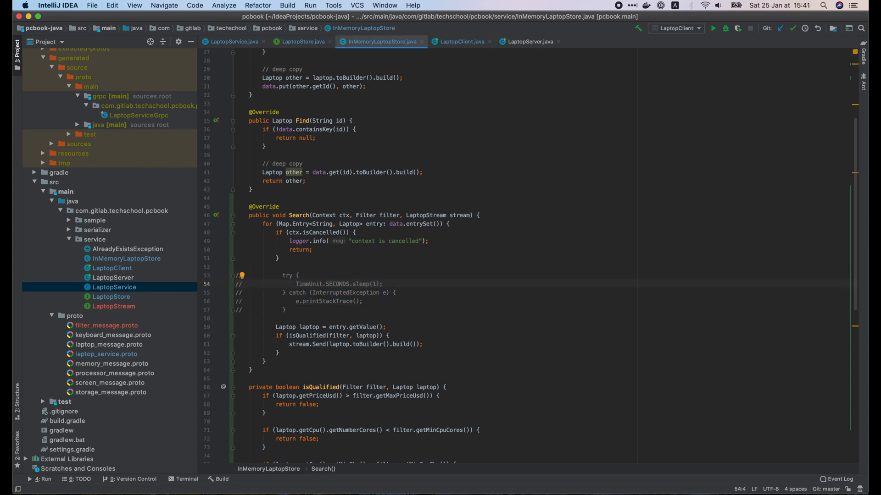